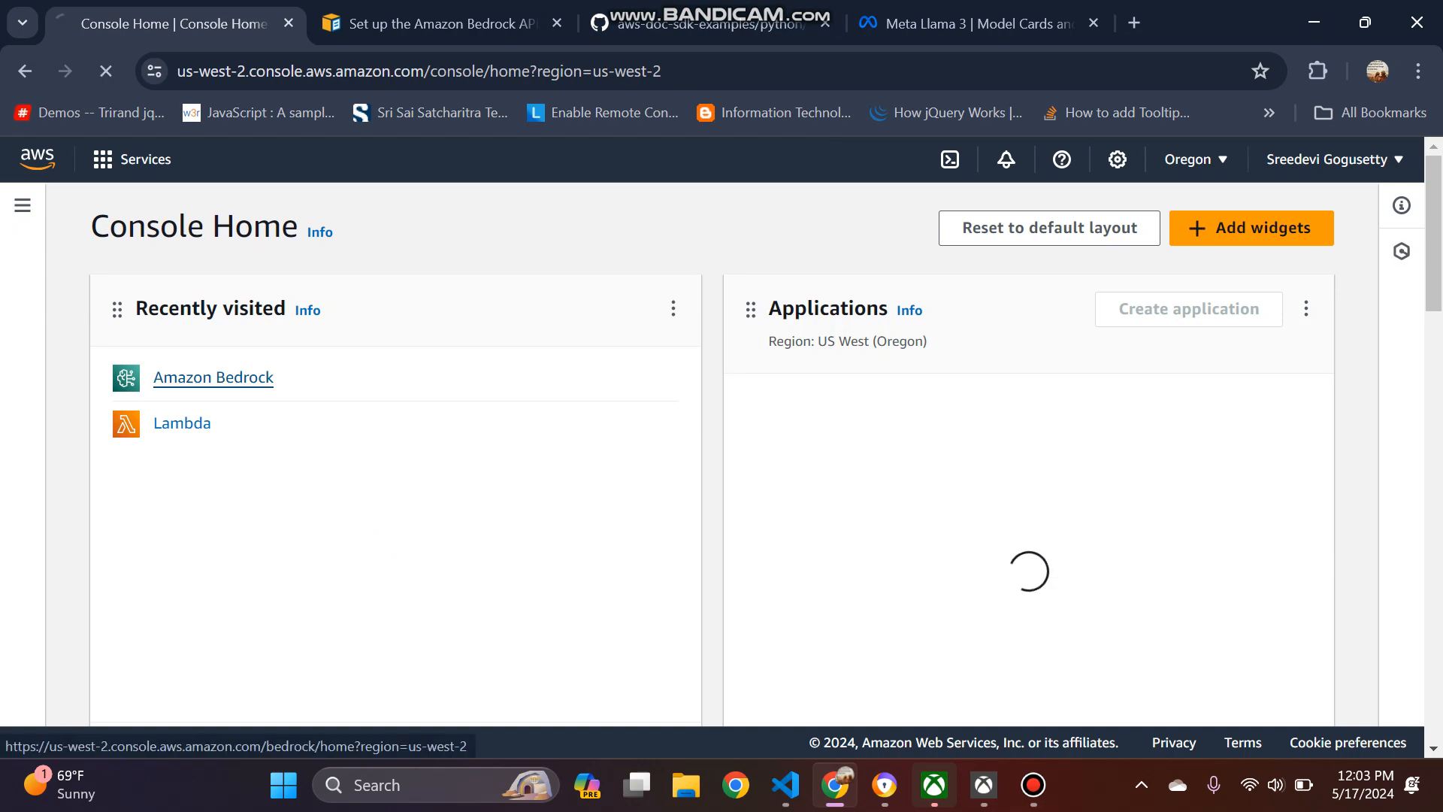
Step: Open Bedrock's Model access page, expand all provider groups, and scroll through each model's access status
click(212, 378)
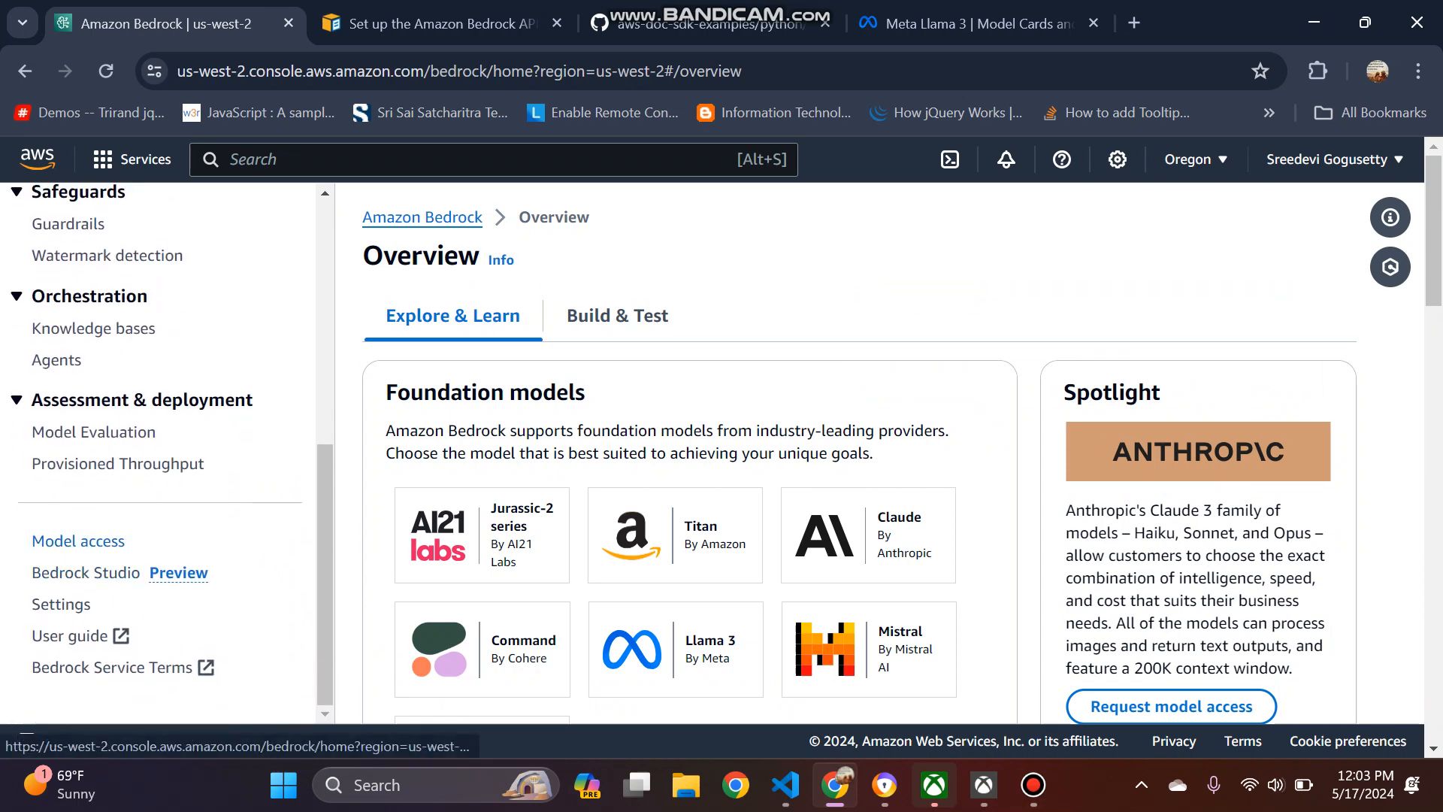
click(78, 540)
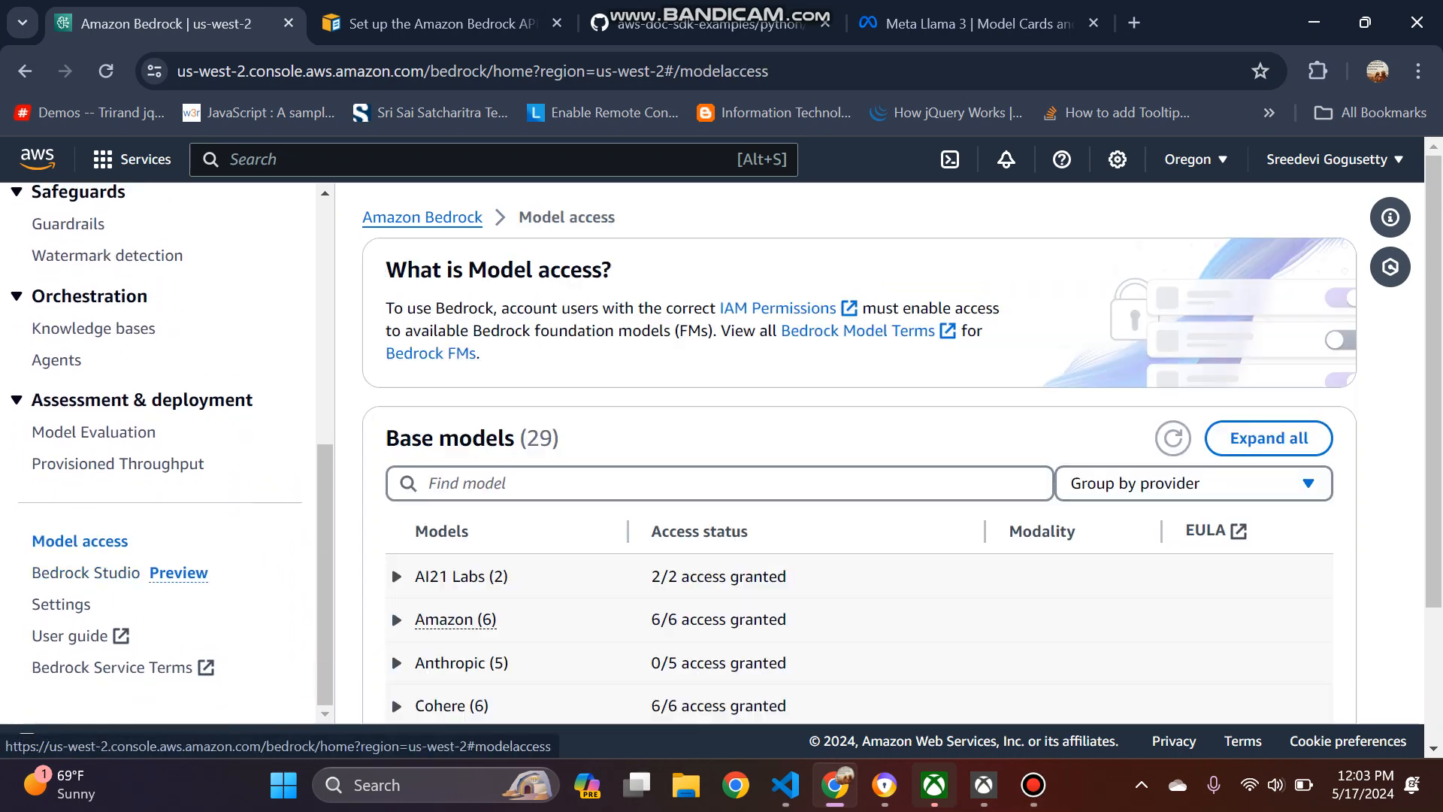
click(1267, 437)
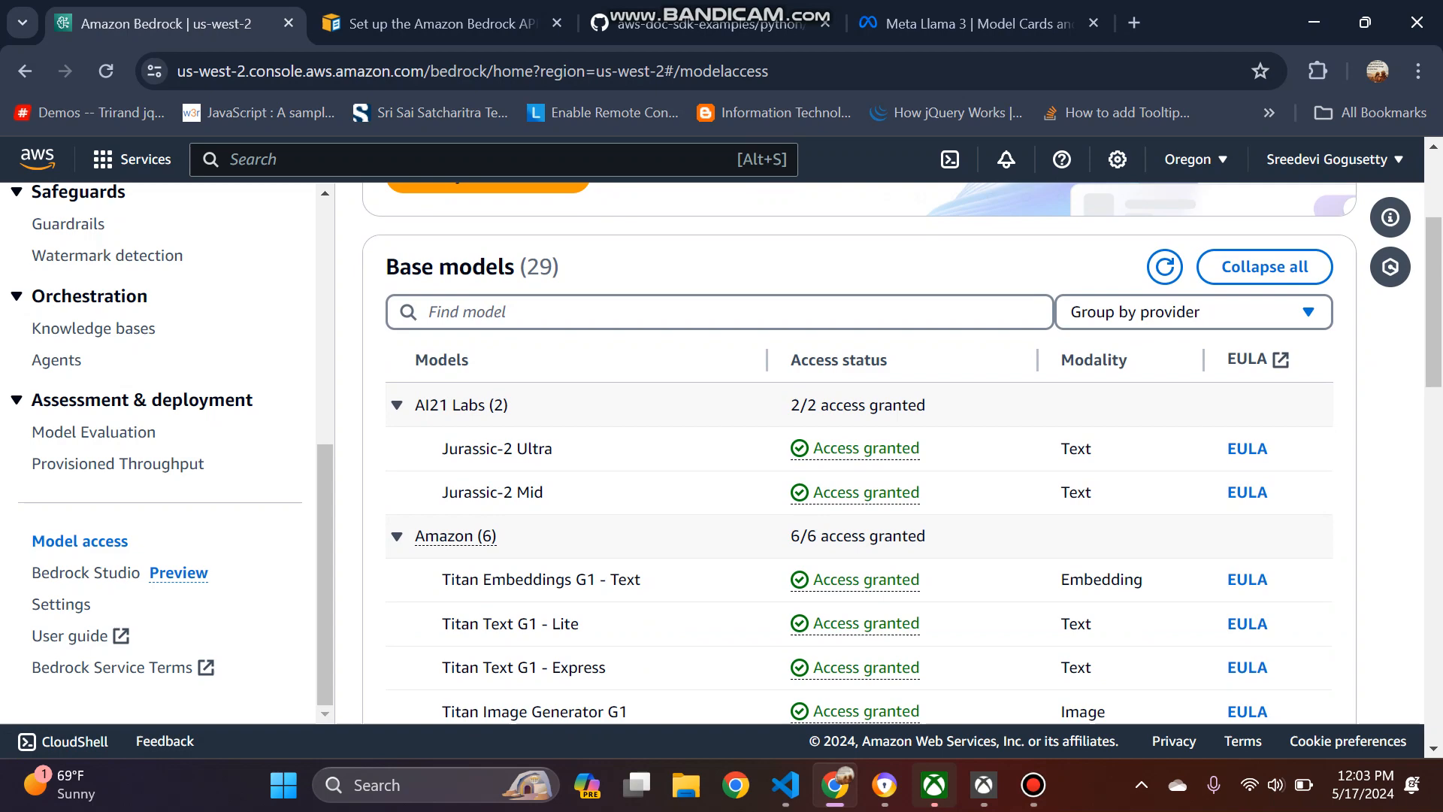
scroll(down, 3)
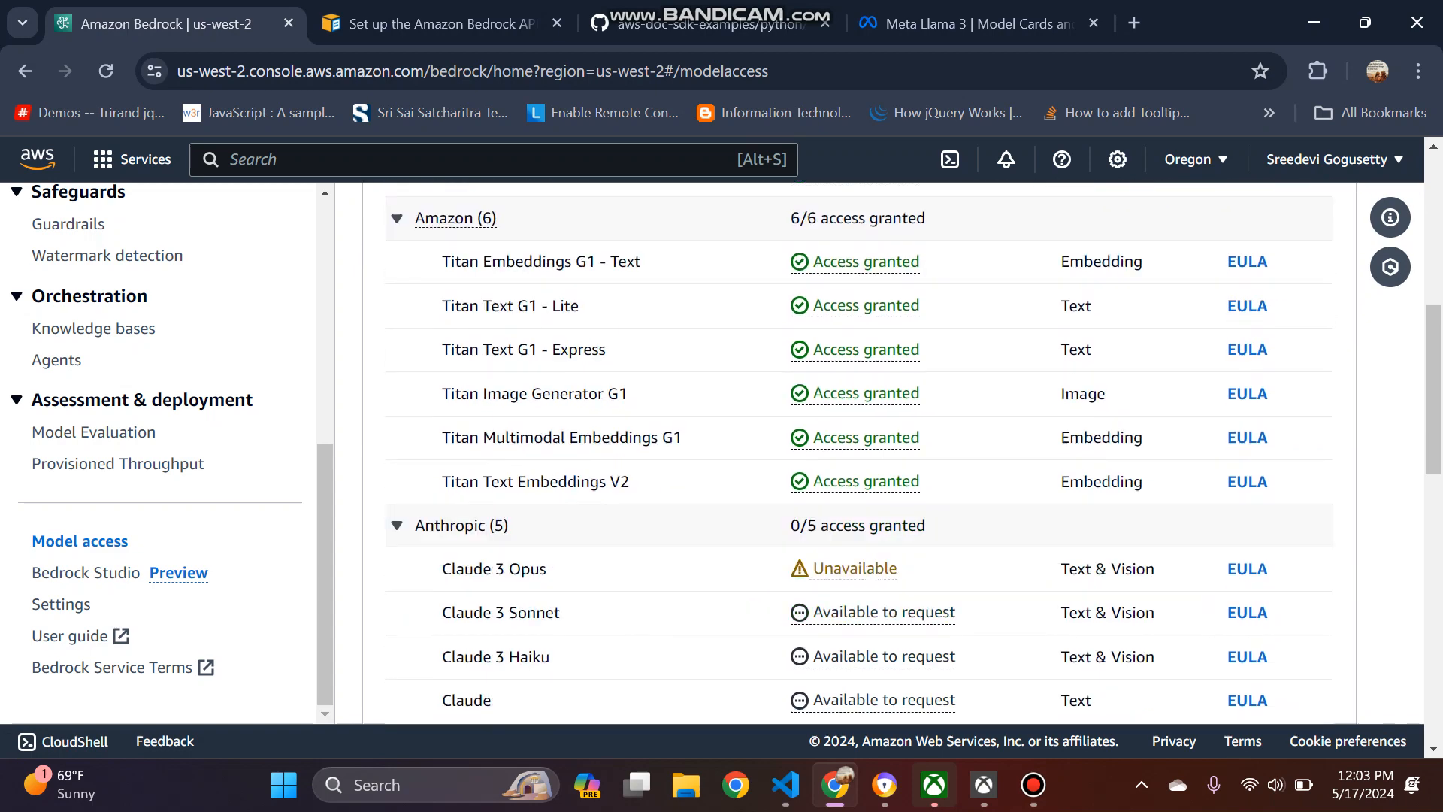
scroll(down, 3)
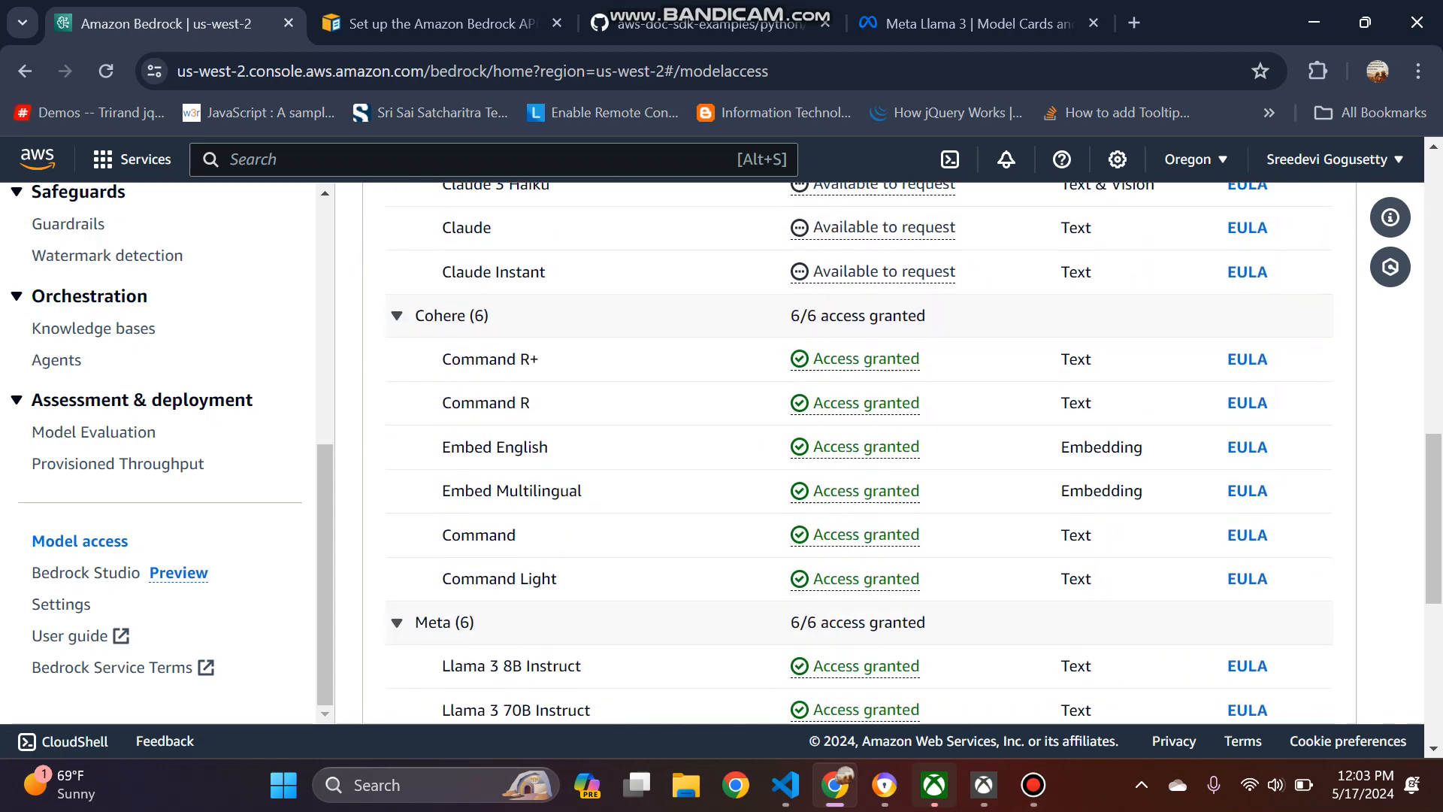
scroll(down, 3)
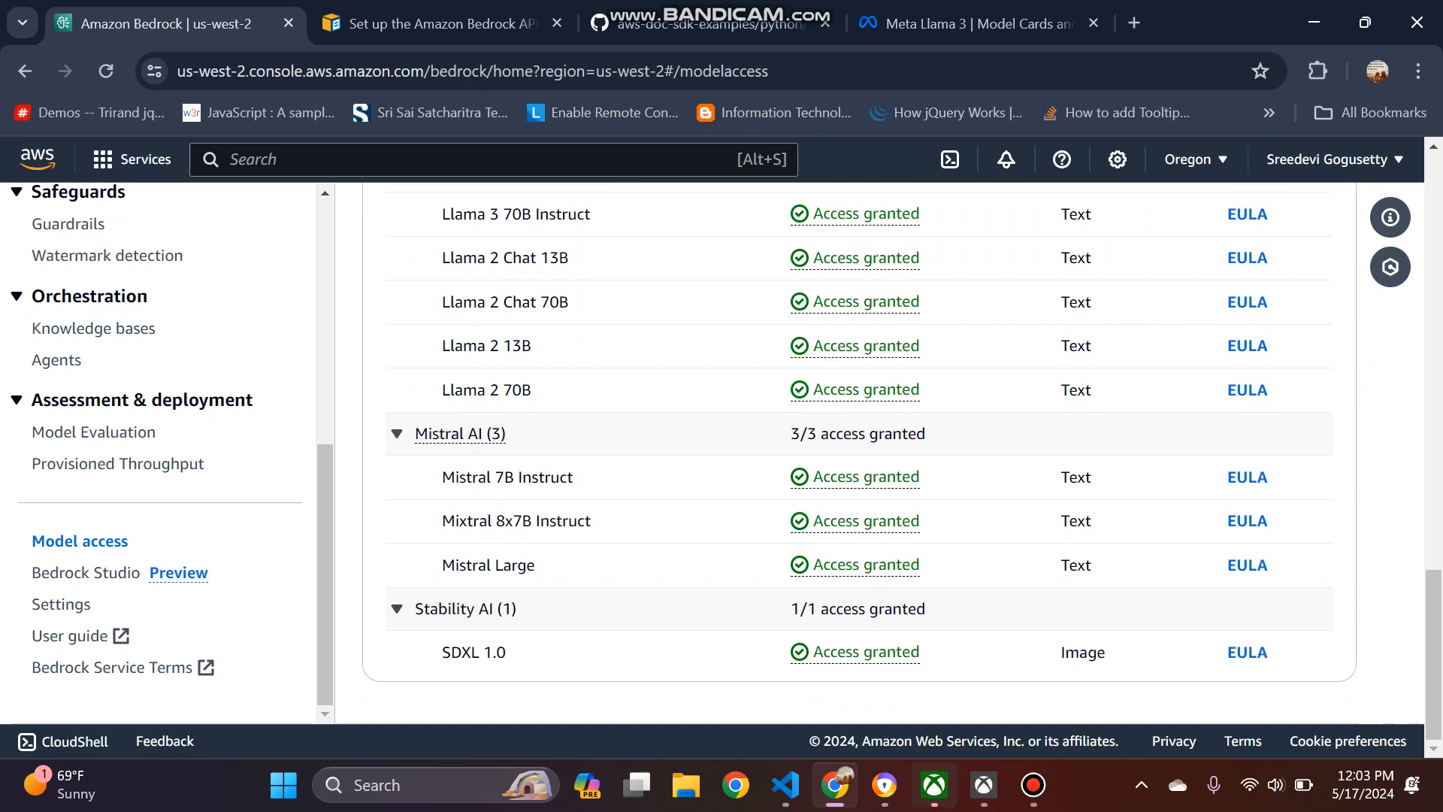
scroll(up, 3)
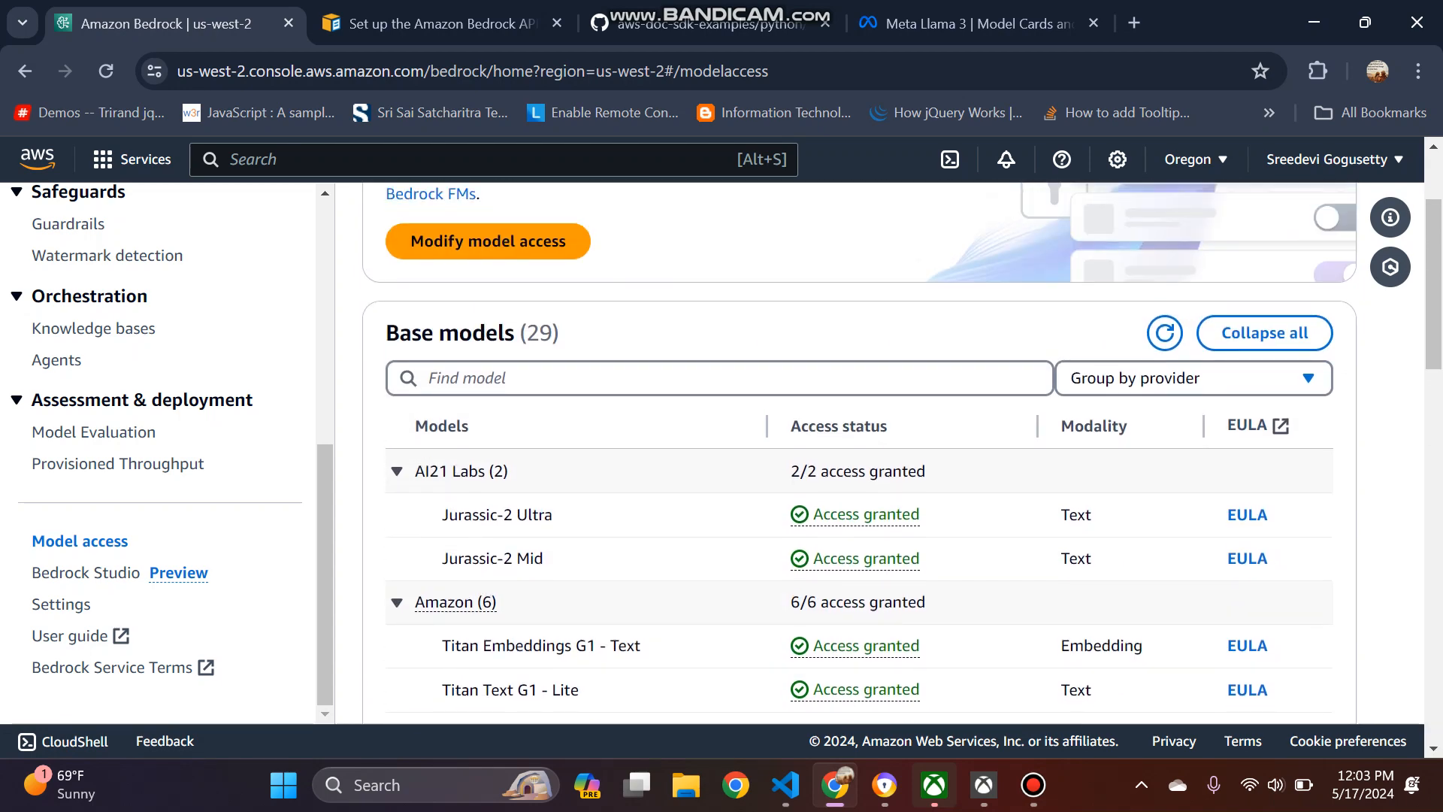
Step: Scroll through the model access edit list, reviewing the ticked models, including Claude 3 Sonnet and Meta Llama
scroll(down, 3)
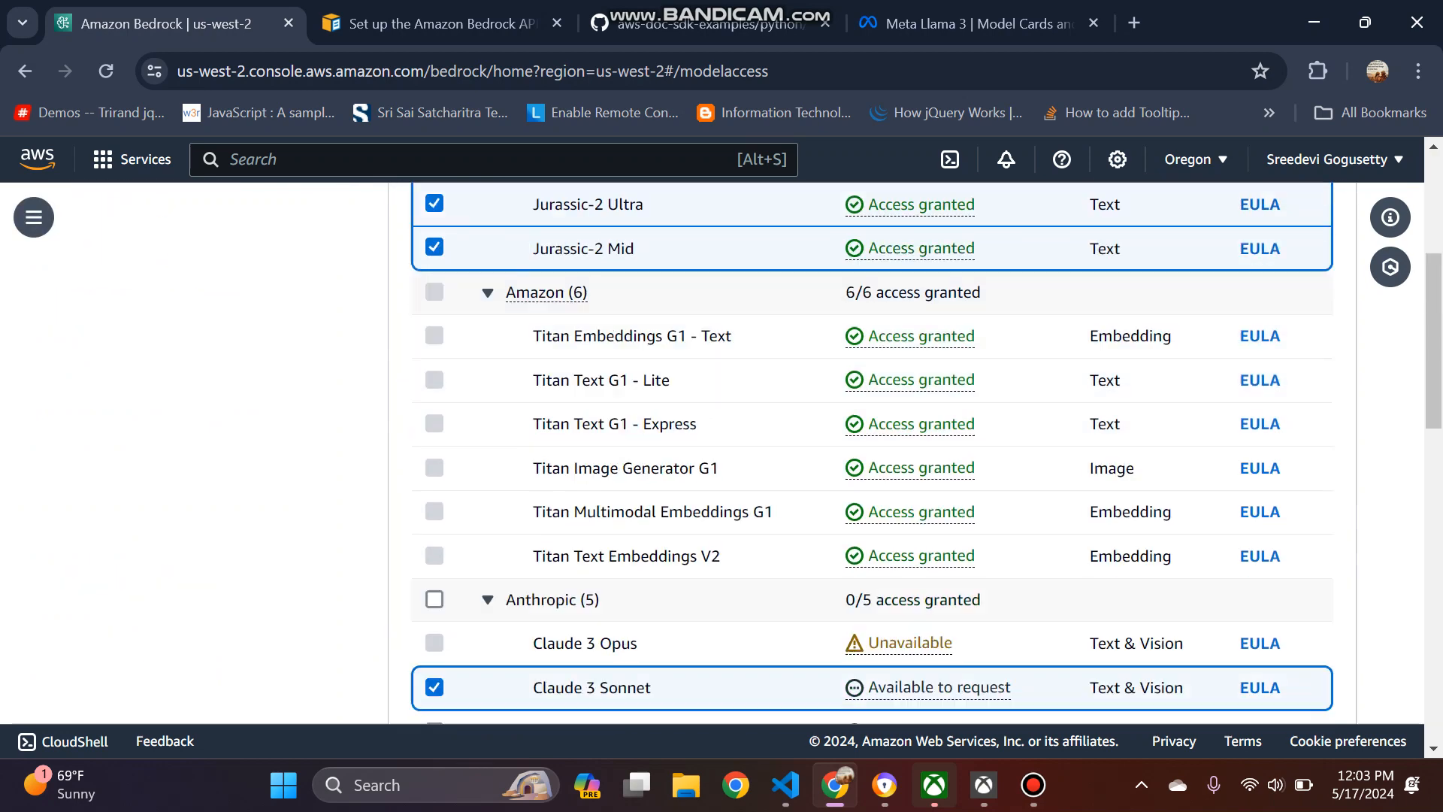
scroll(down, 3)
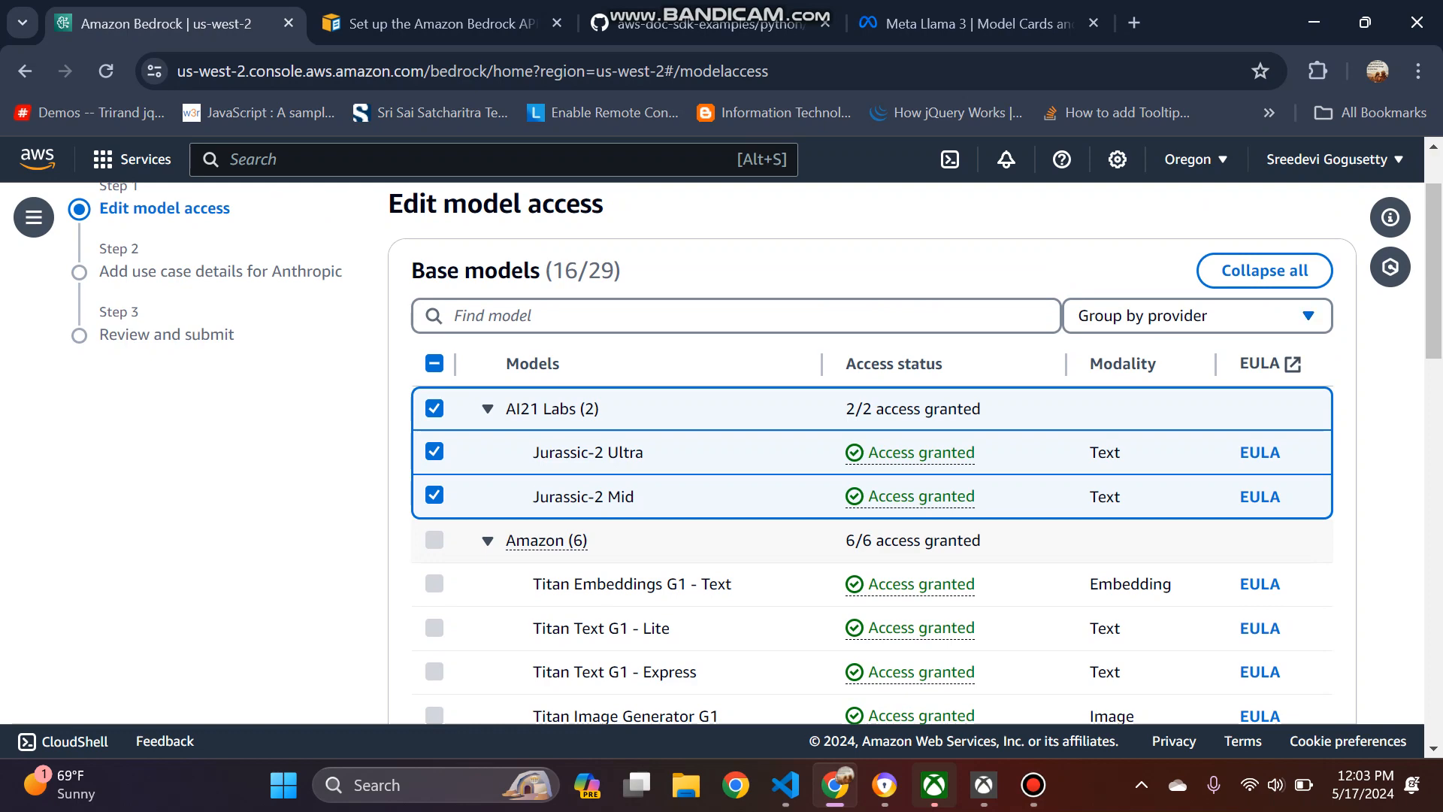
scroll(down, 3)
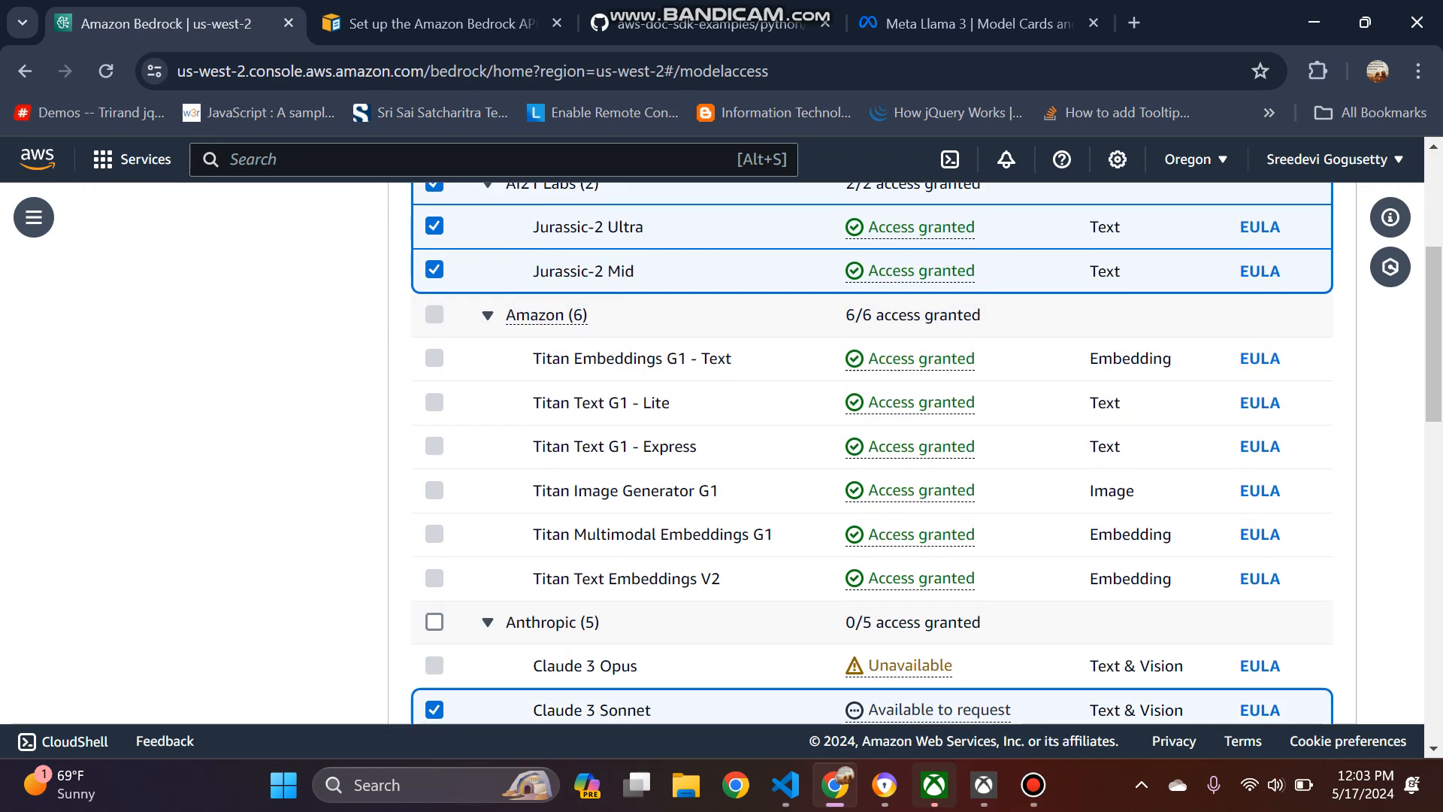
scroll(down, 3)
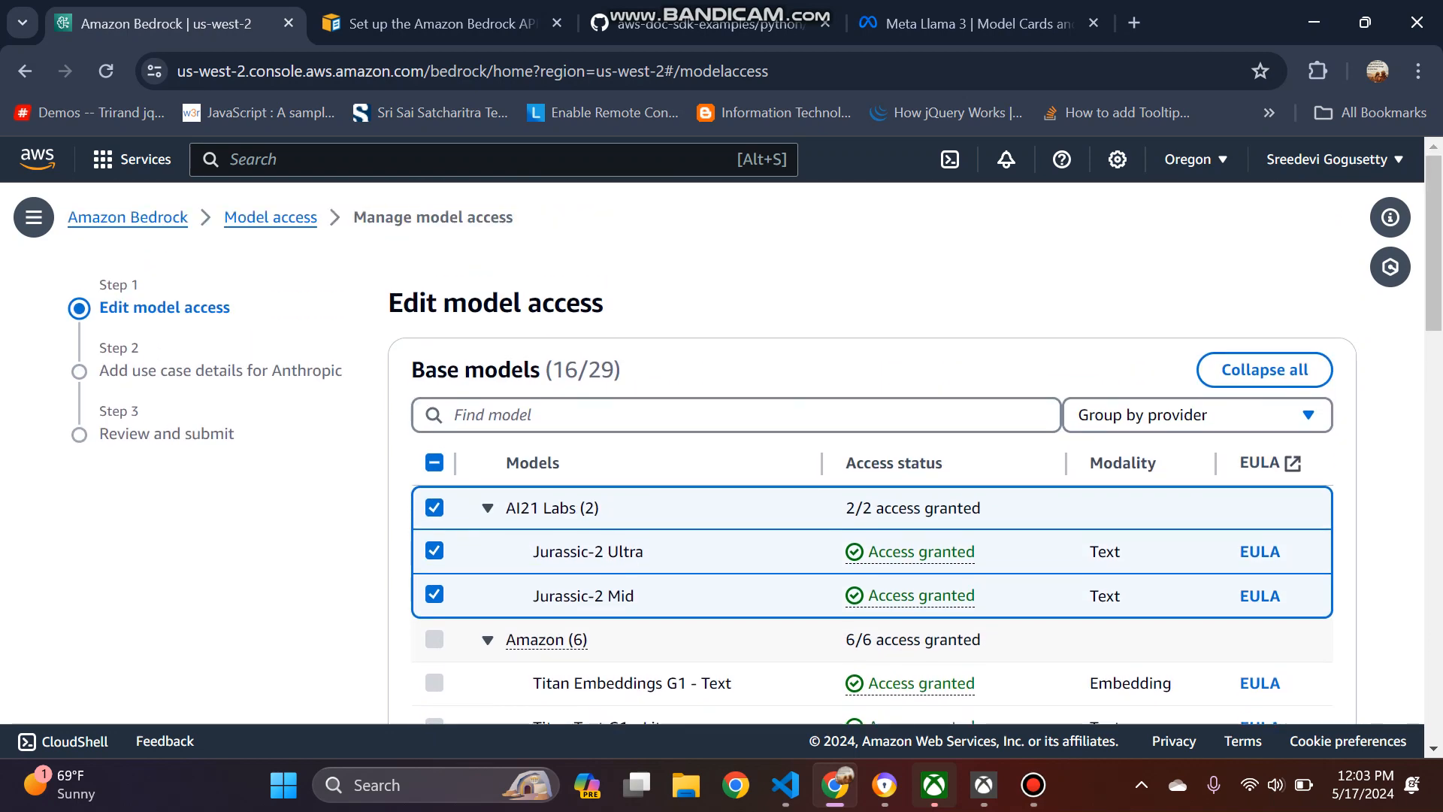
scroll(down, 3)
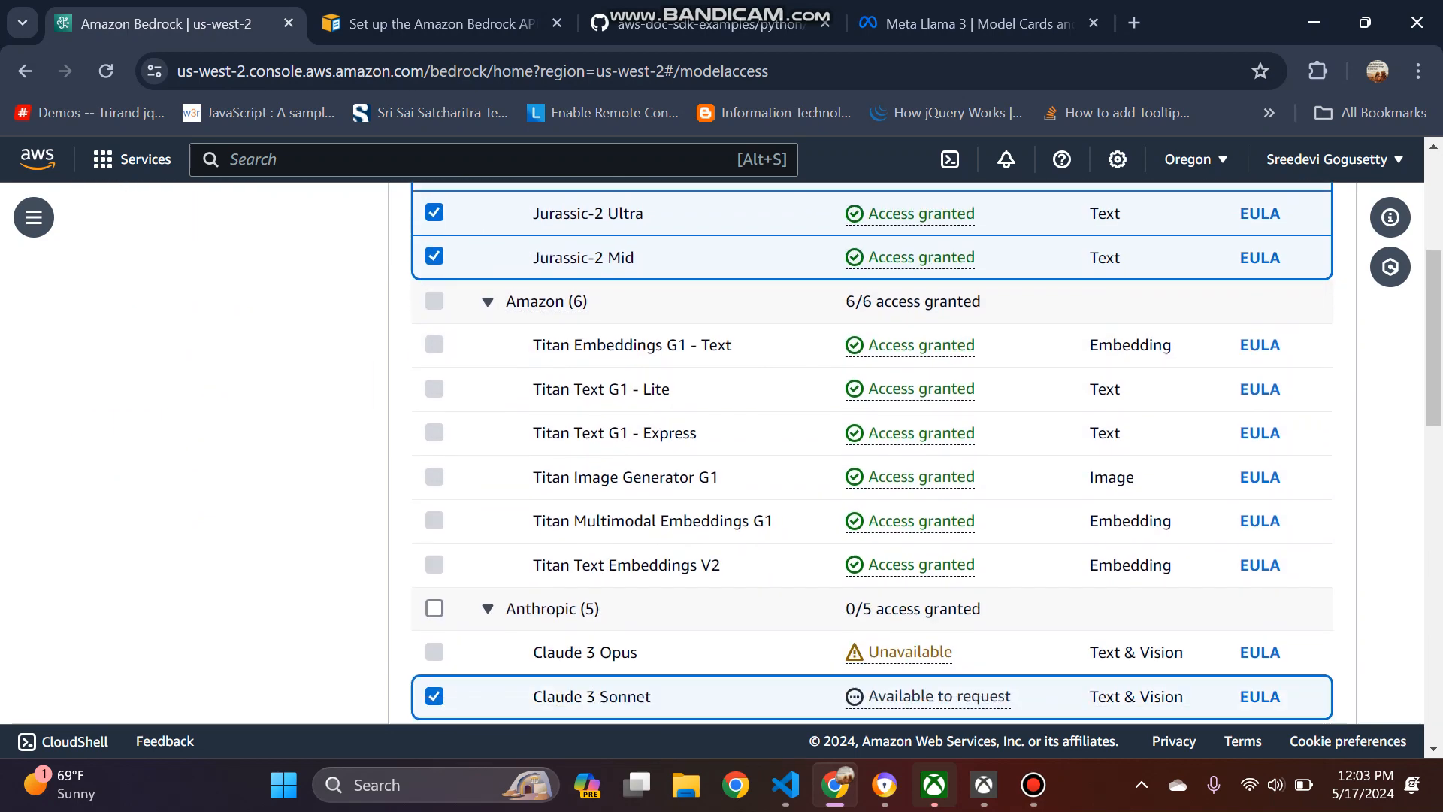
scroll(down, 3)
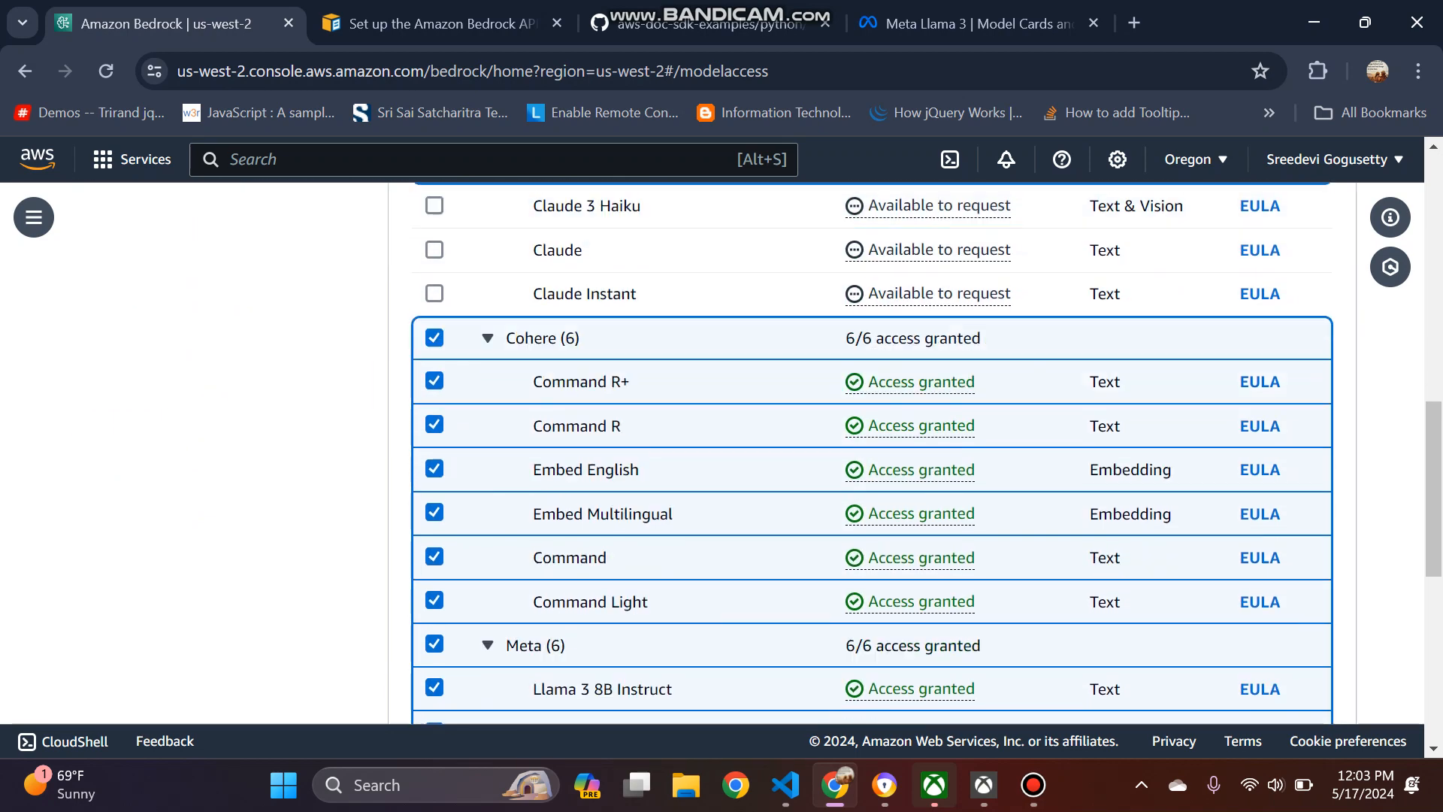
scroll(down, 3)
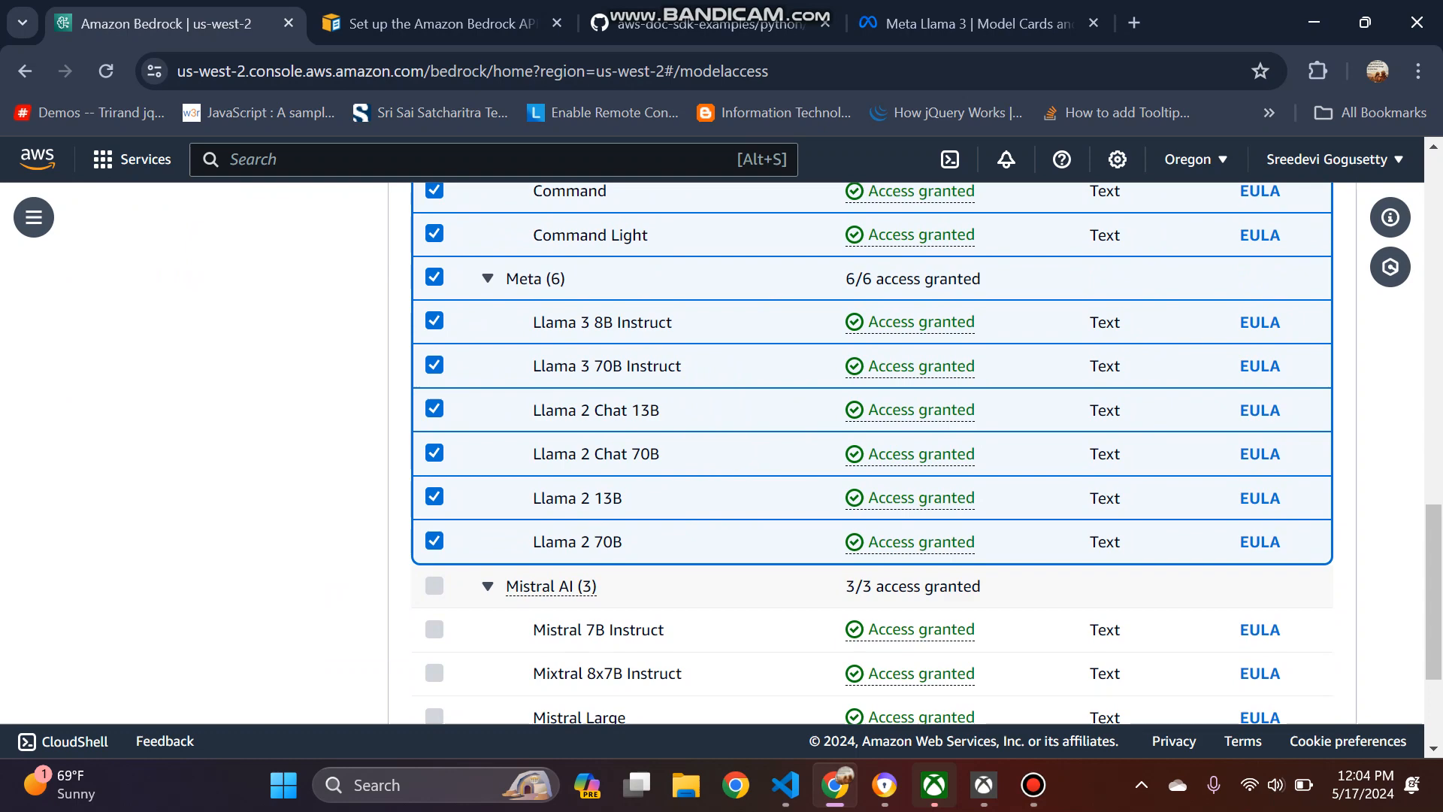
scroll(down, 3)
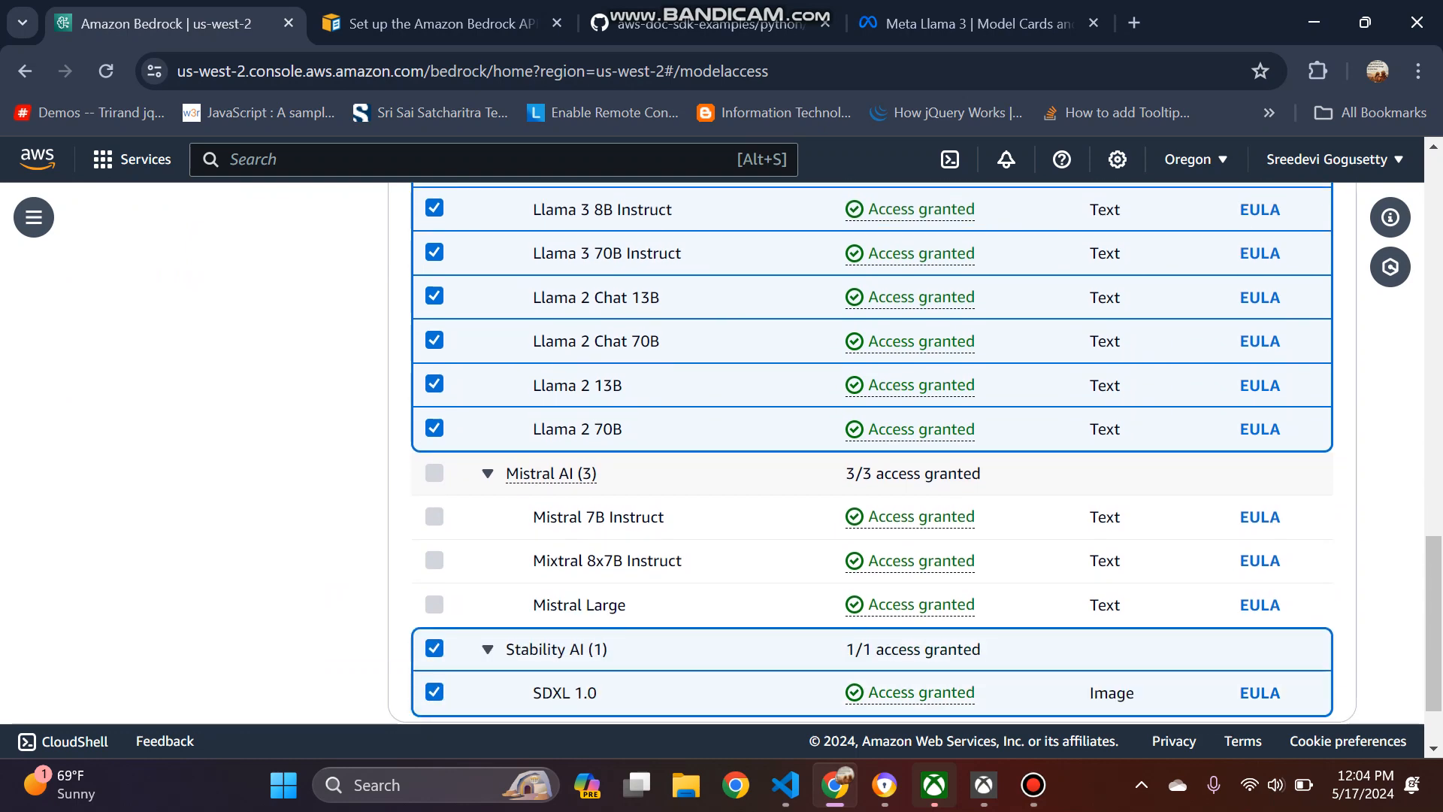
scroll(up, 3)
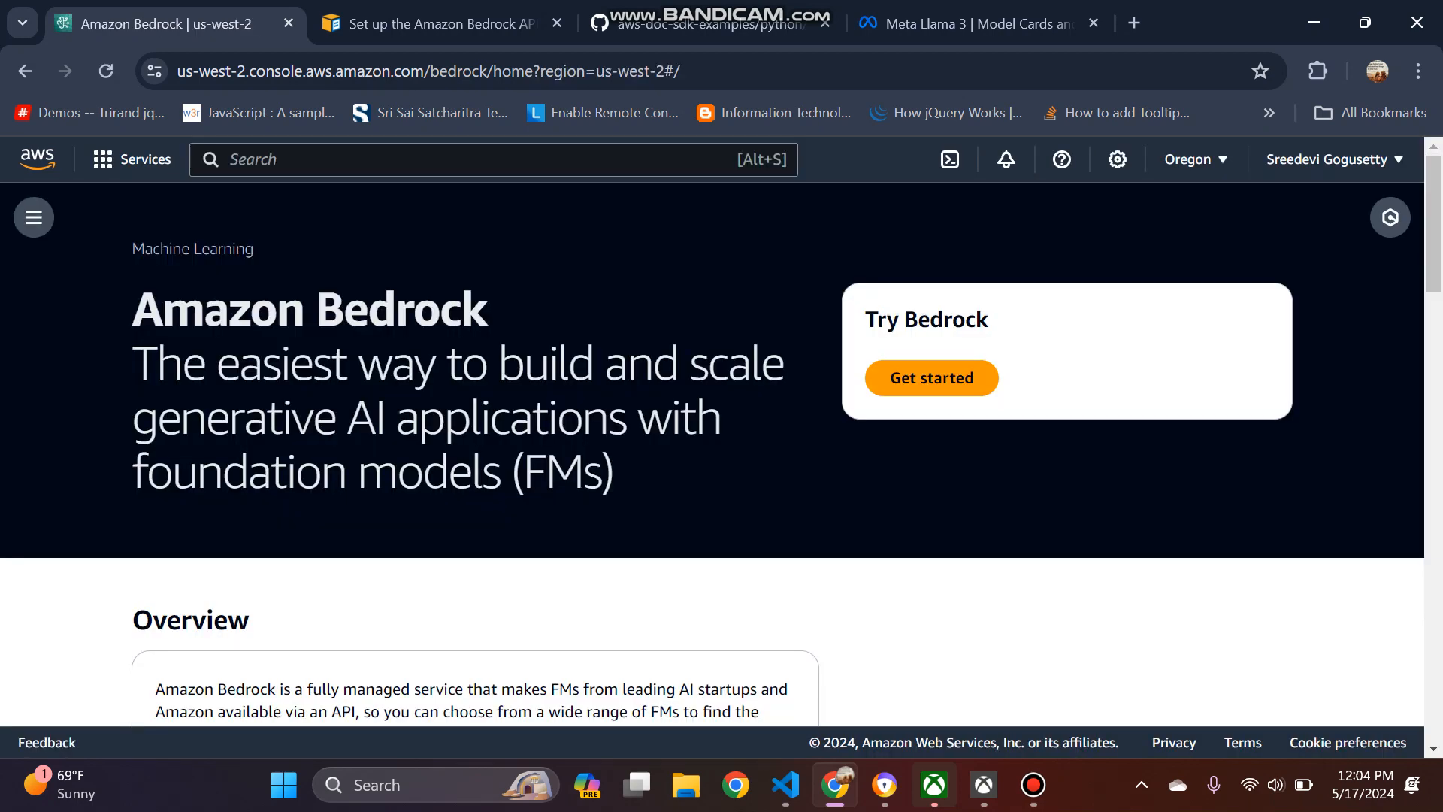
Step: Go to the Bedrock Overview page through Get started and scroll the sidebar
click(930, 378)
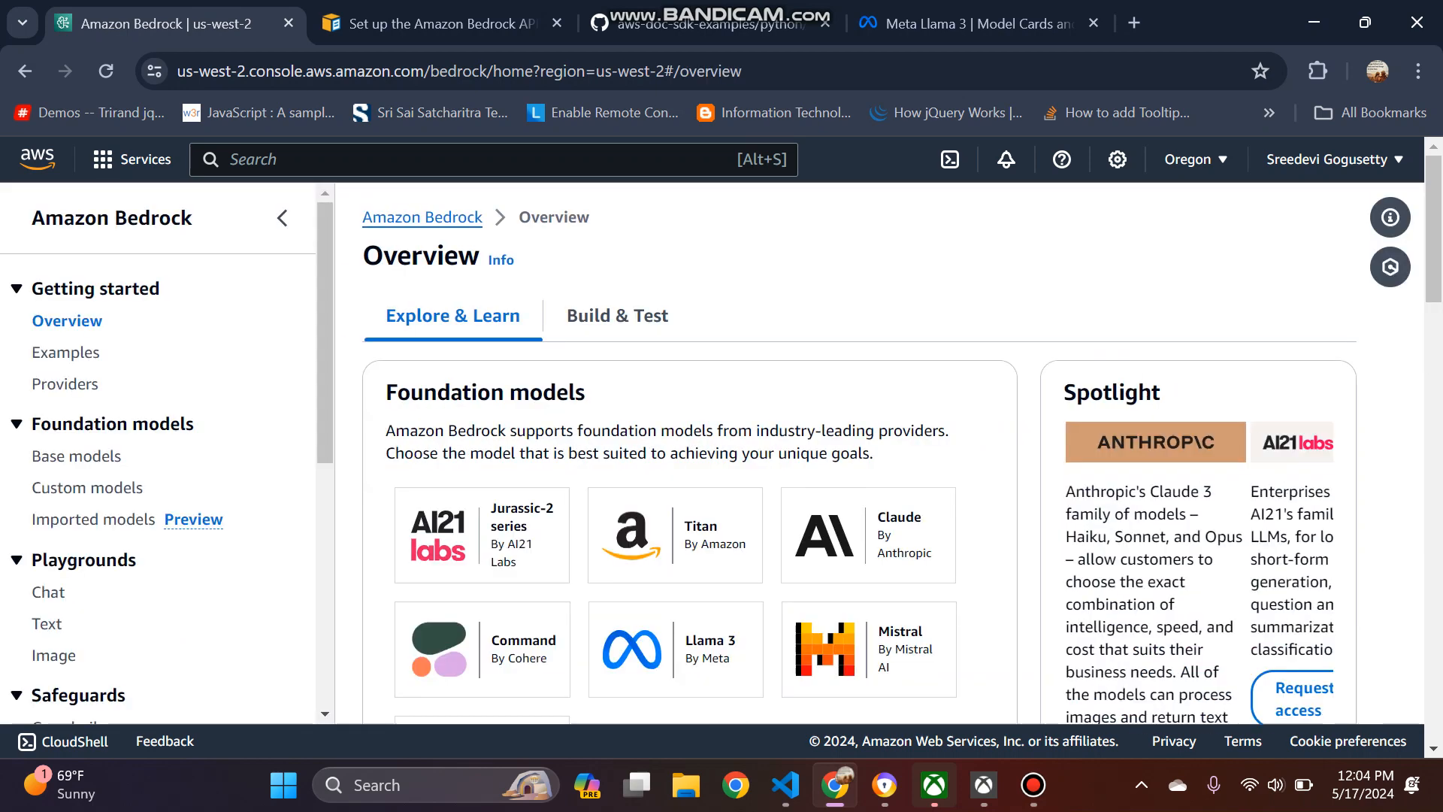
scroll(down, 3)
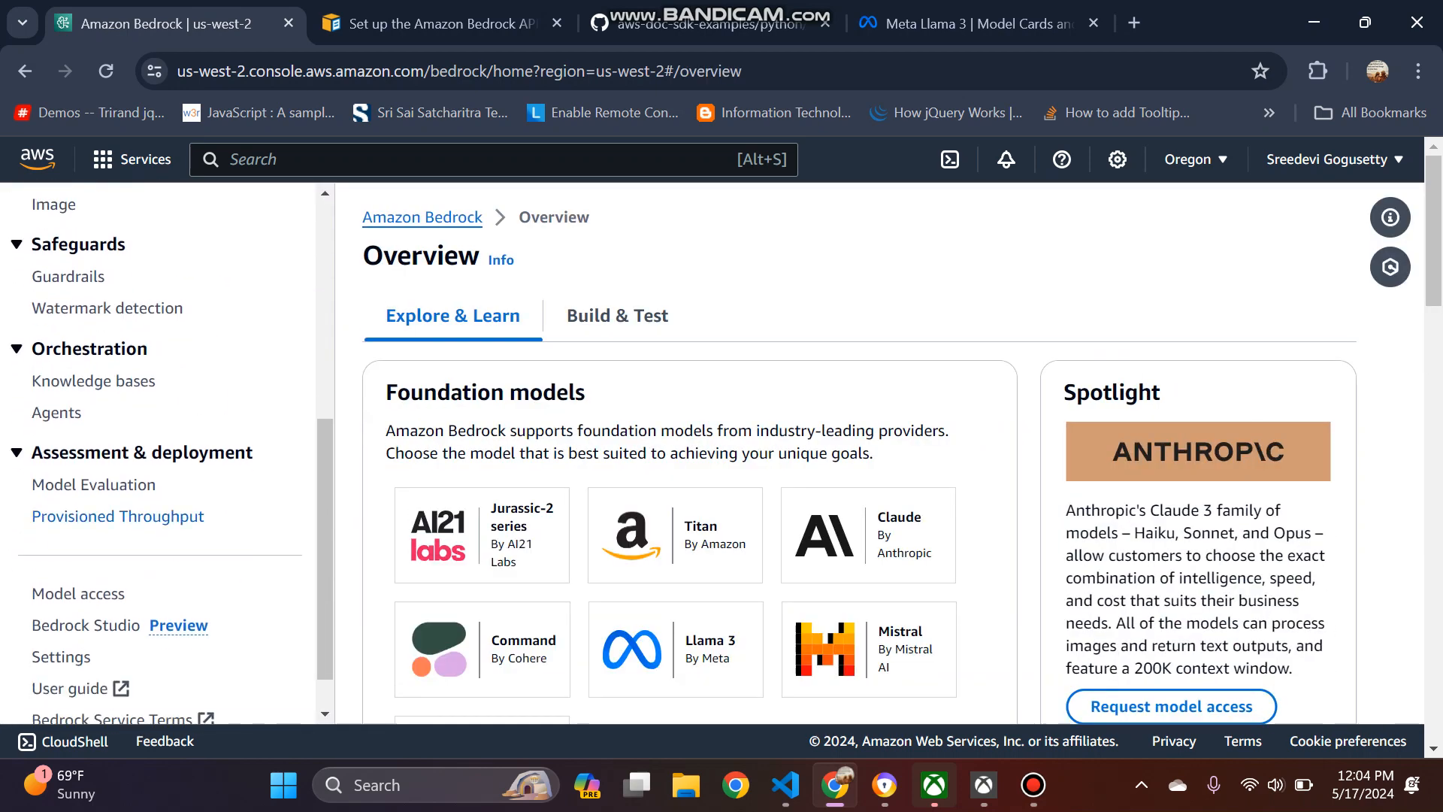
scroll(down, 3)
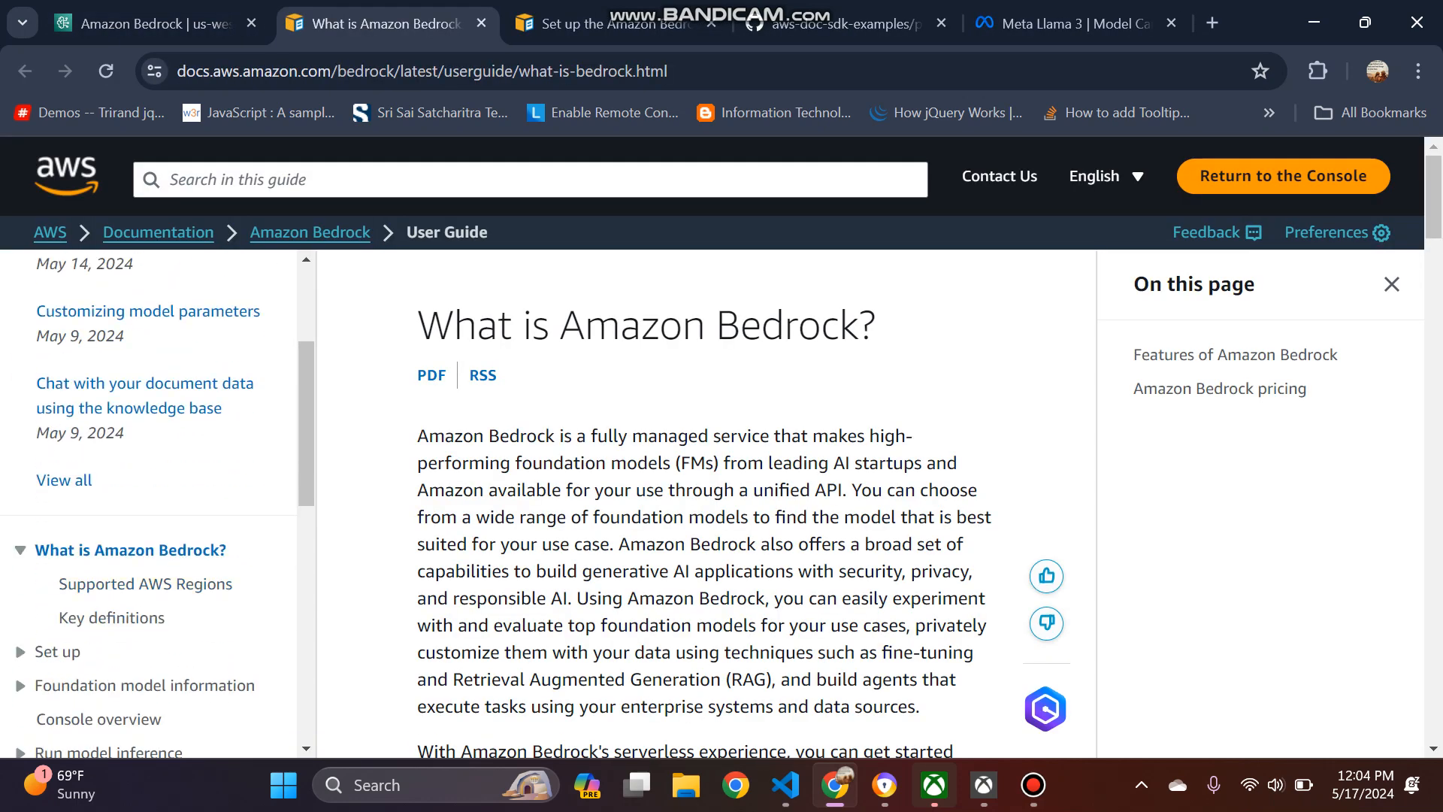
Step: Open the Amazon Bedrock Runtime code examples in the User Guide and scroll to the Meta Llama entries
scroll(down, 3)
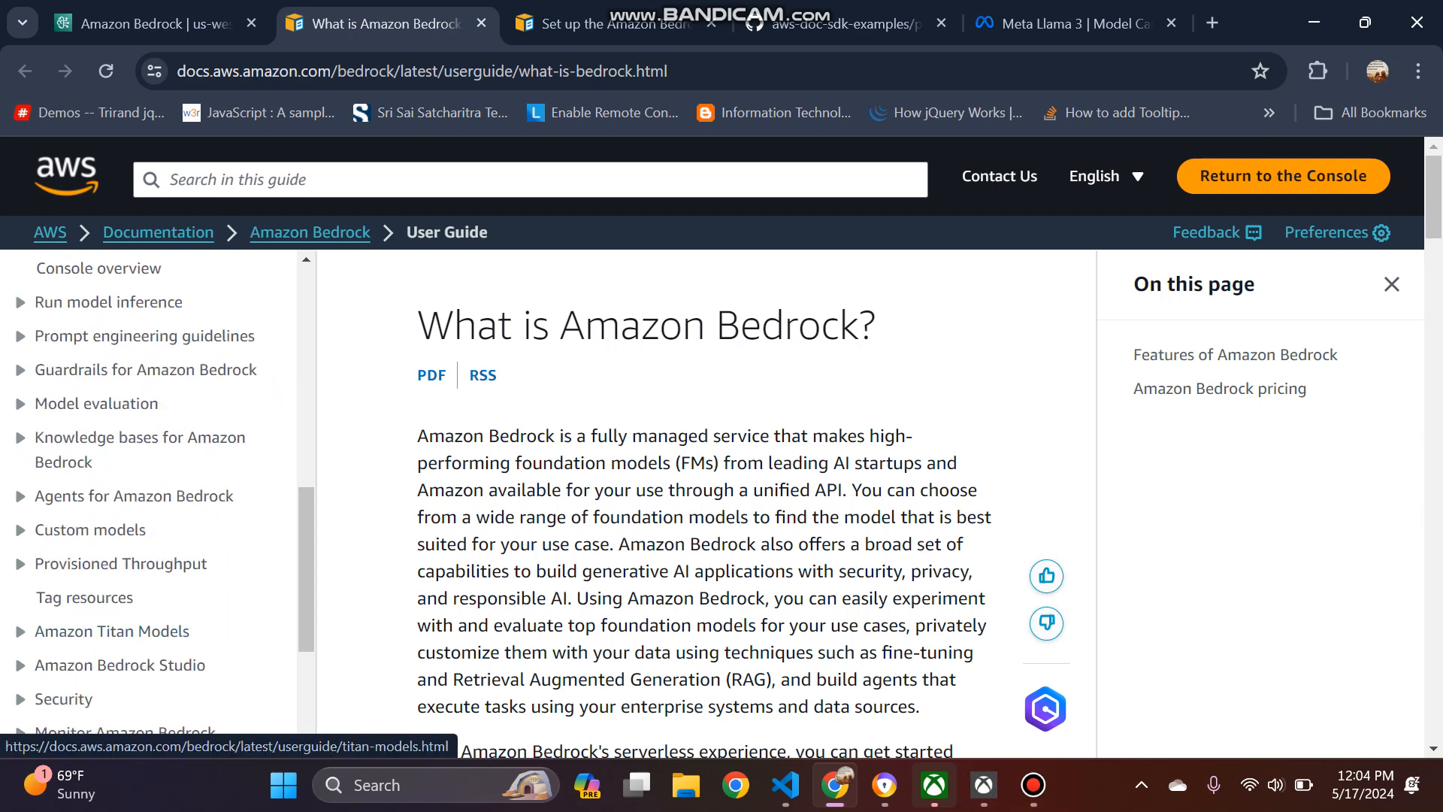
mouse_move(84, 595)
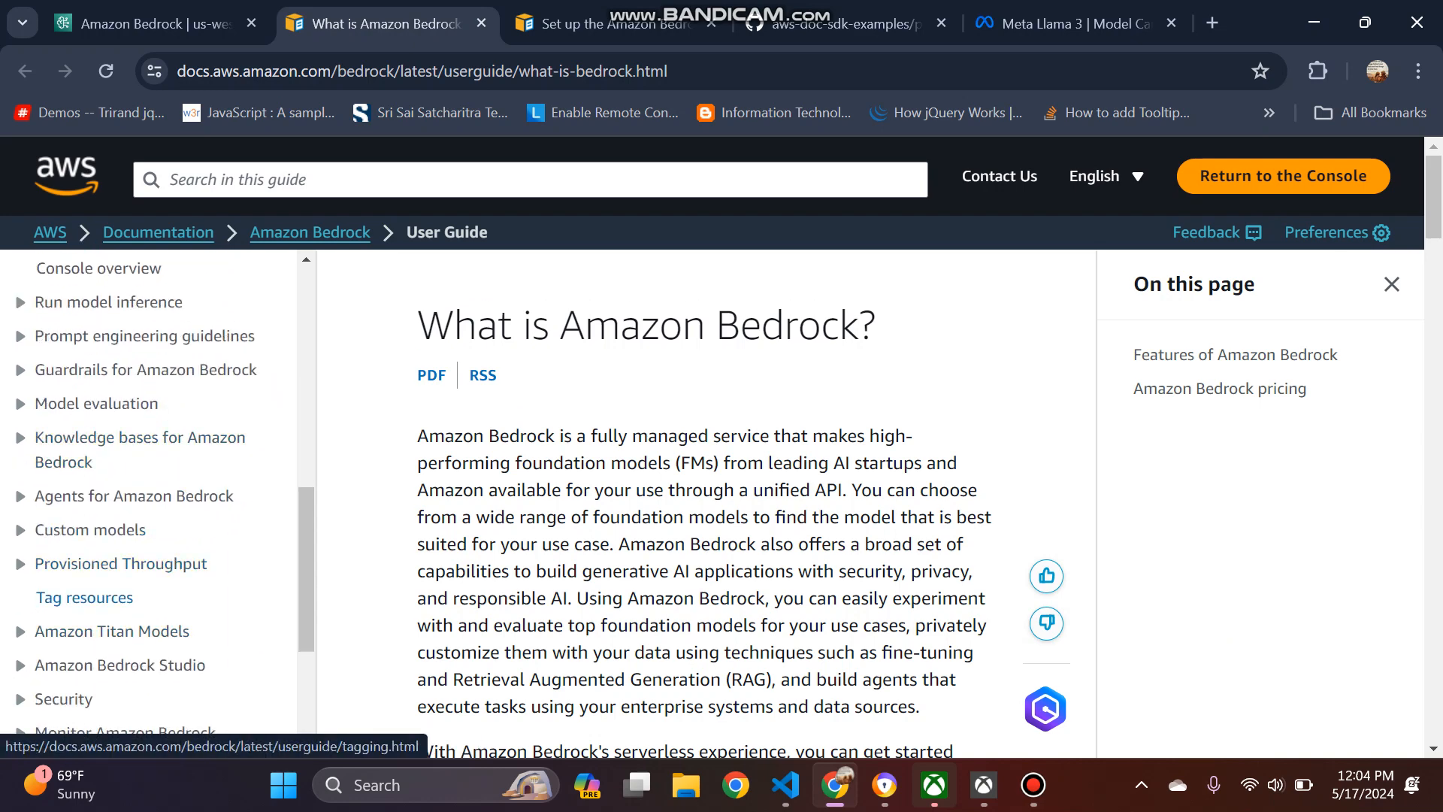
scroll(down, 3)
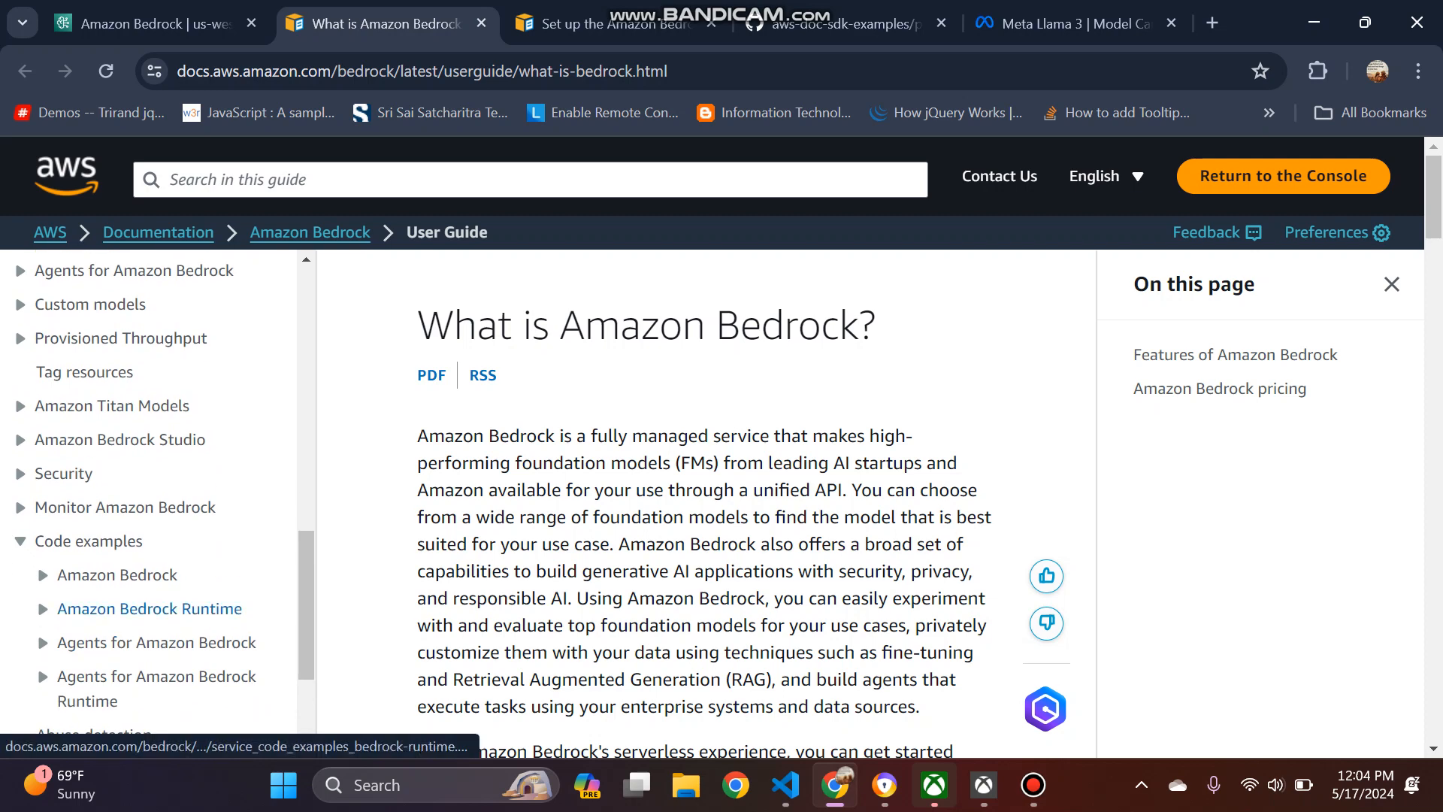
click(149, 608)
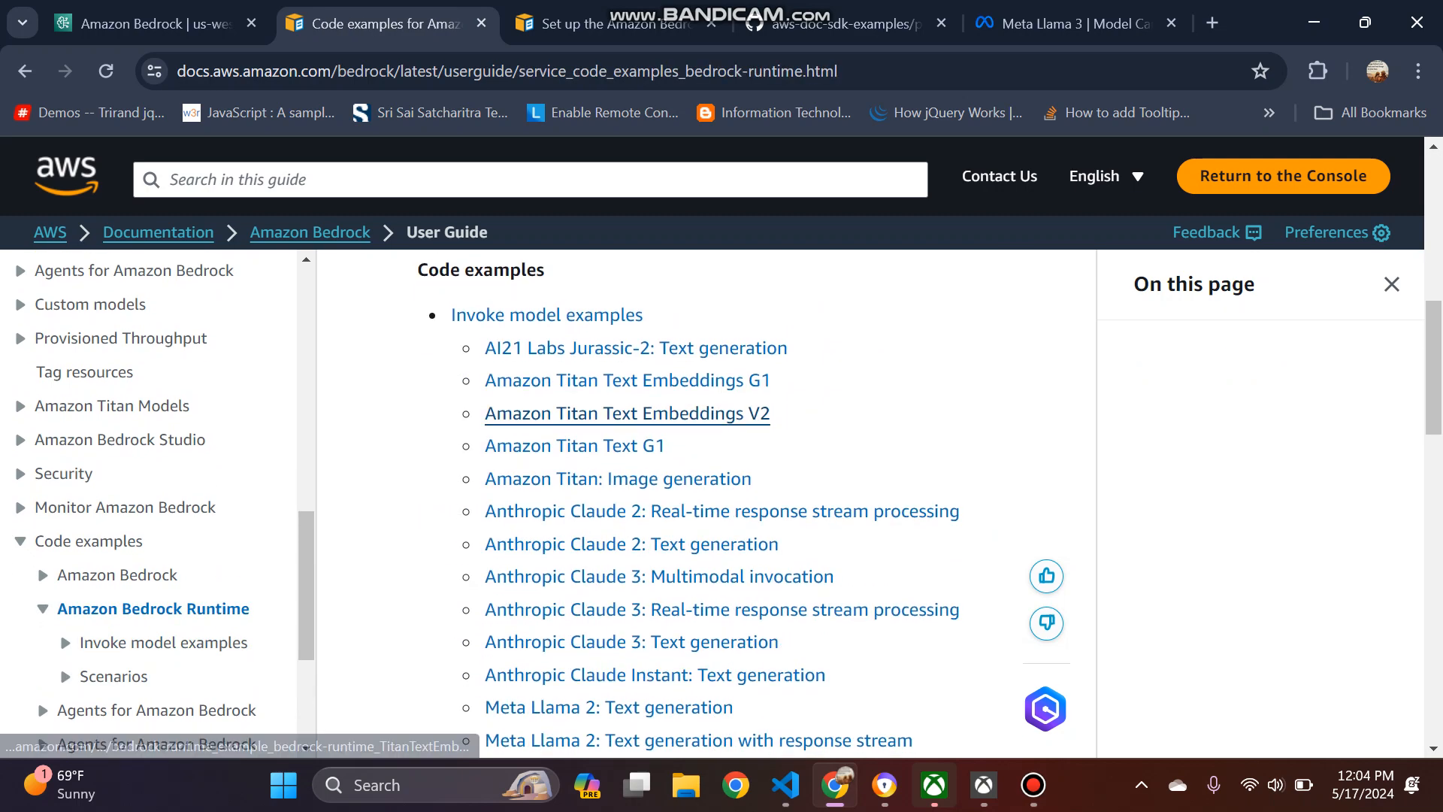
scroll(down, 3)
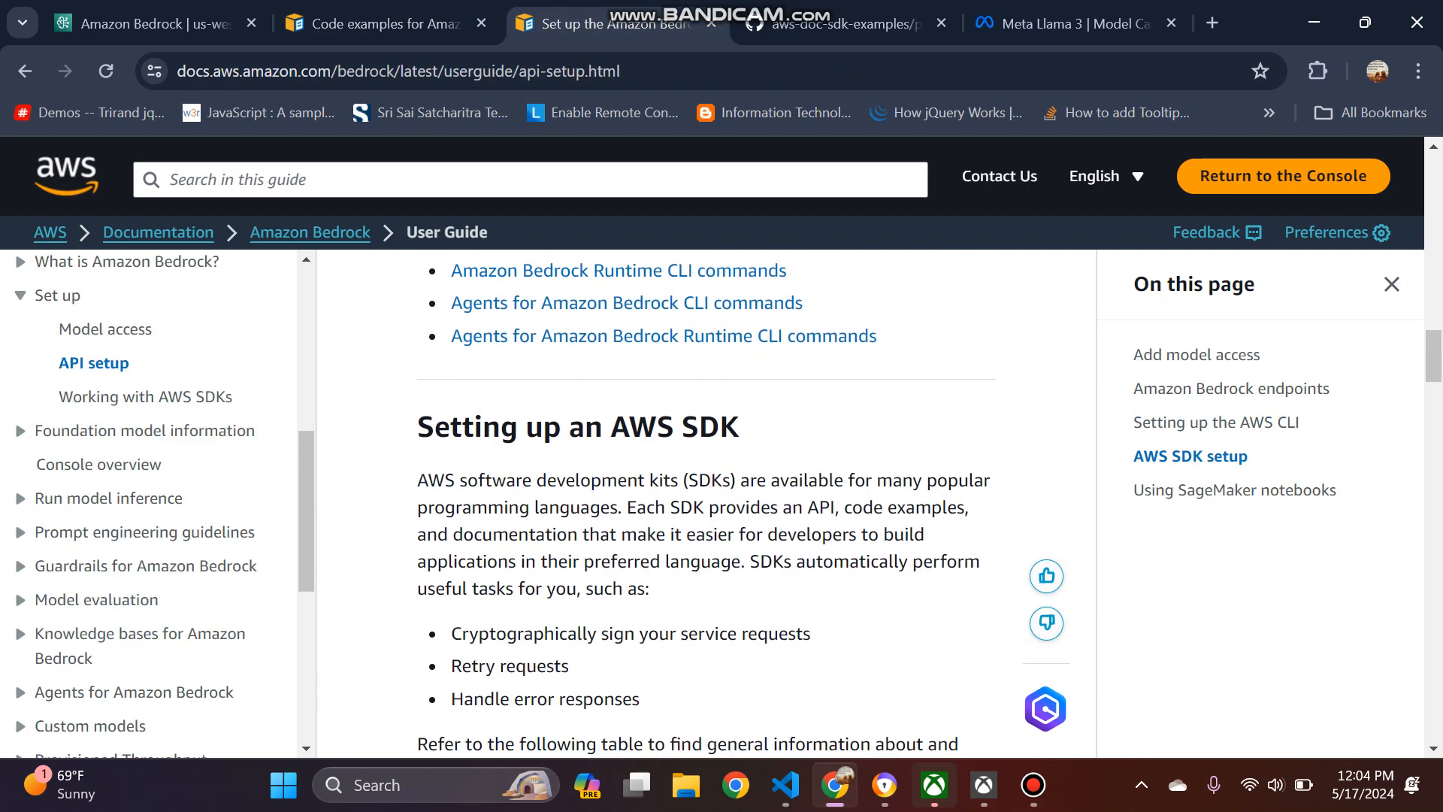
scroll(down, 3)
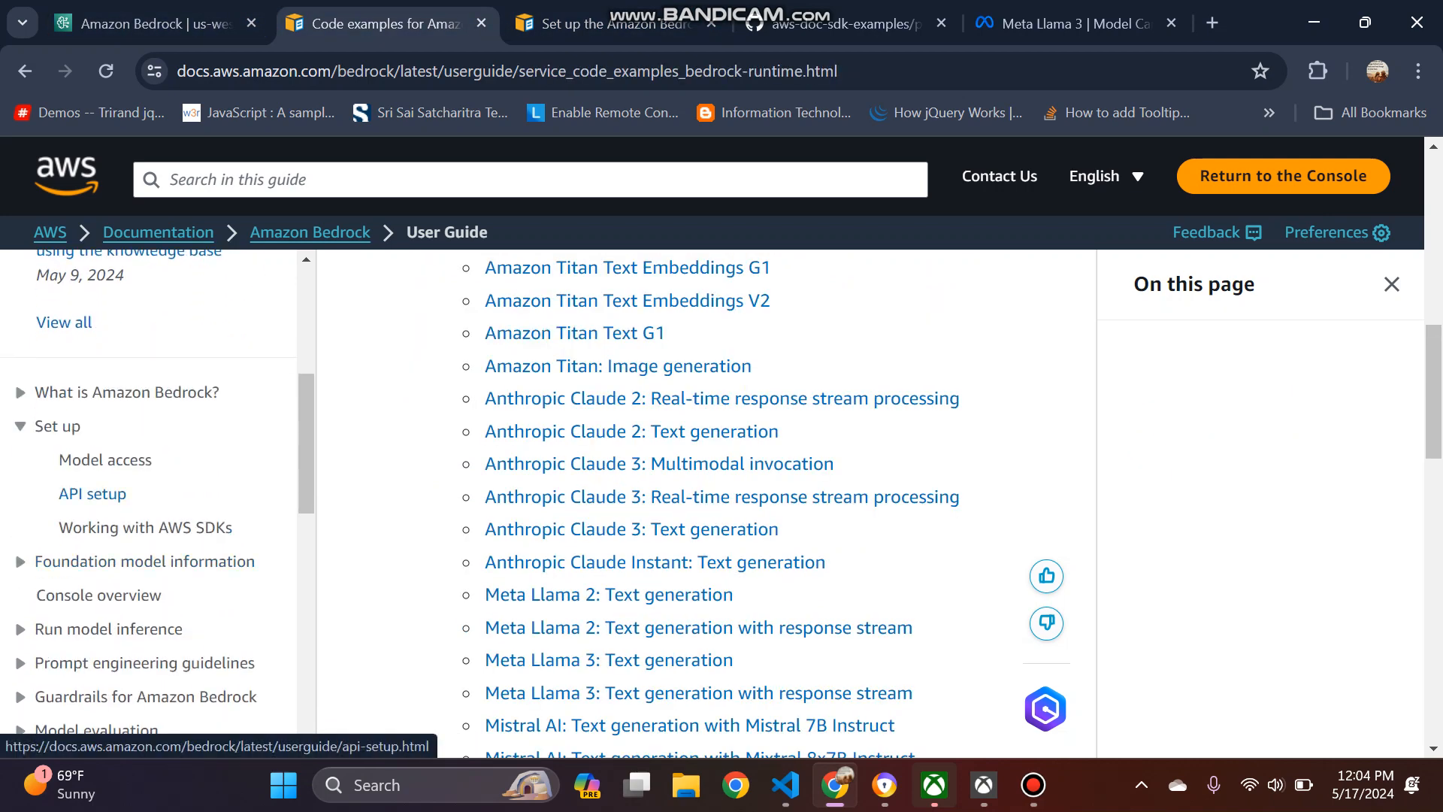
click(91, 493)
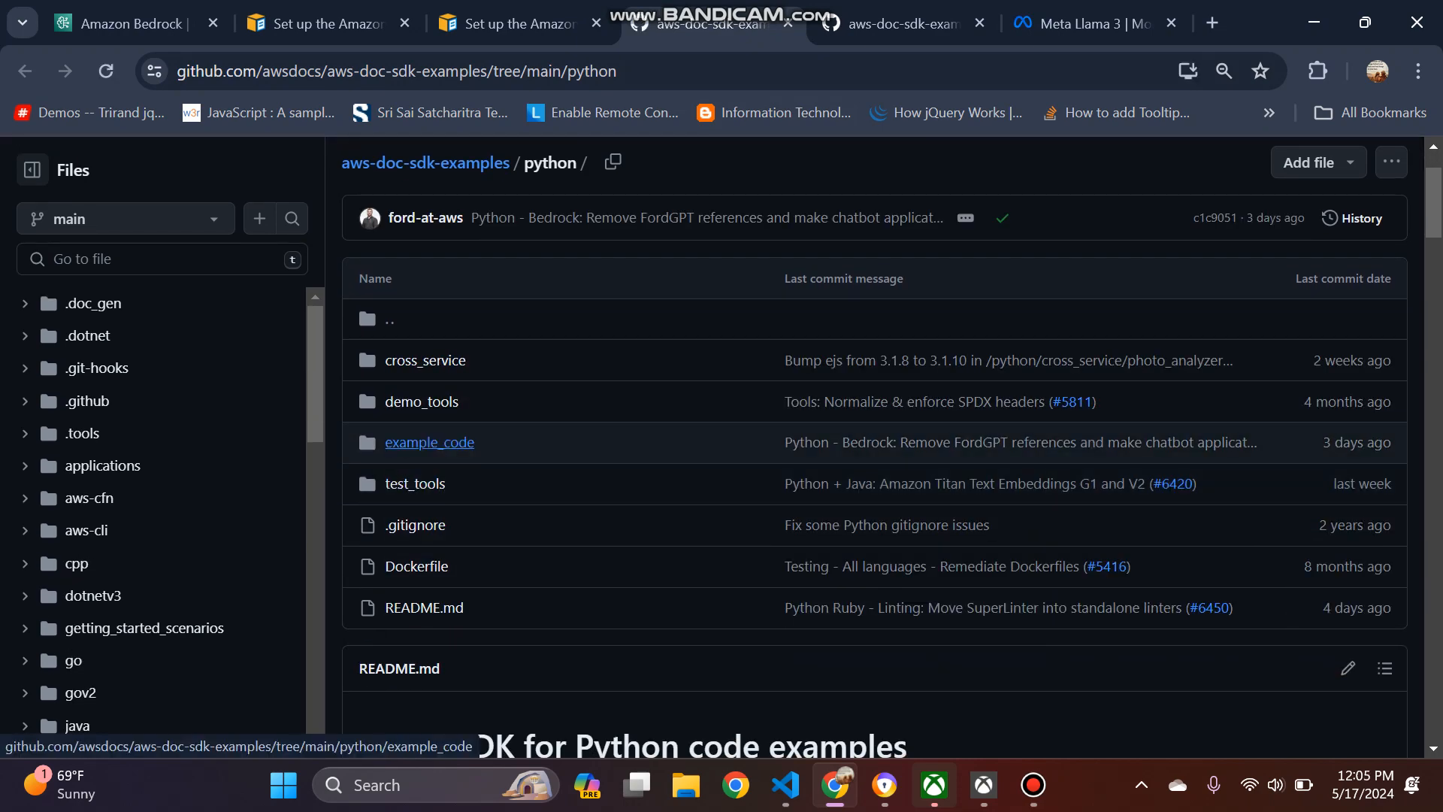
Step: Open the example_code folder and then bedrock-runtime in the aws-doc-sdk-examples python directory
scroll(down, 3)
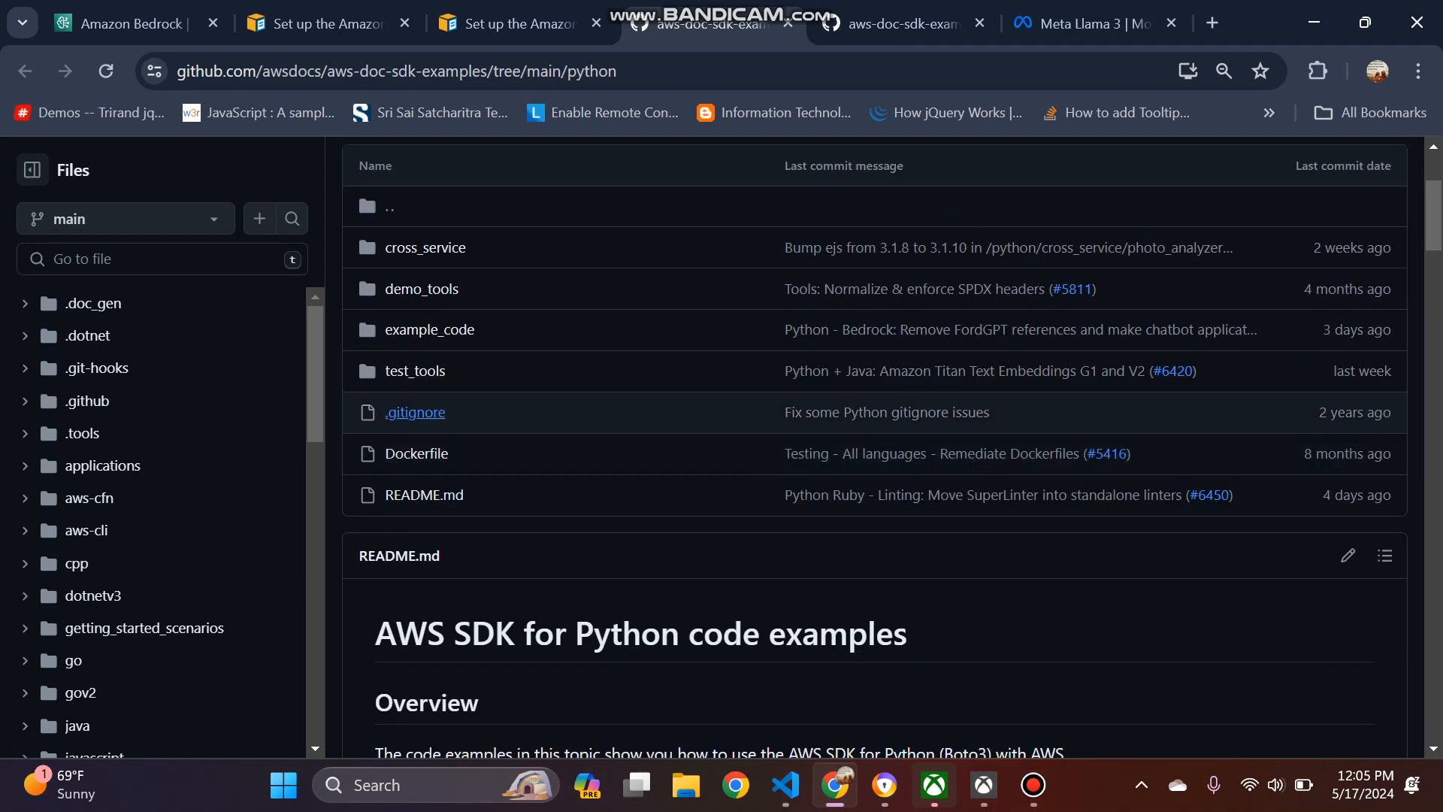
click(429, 329)
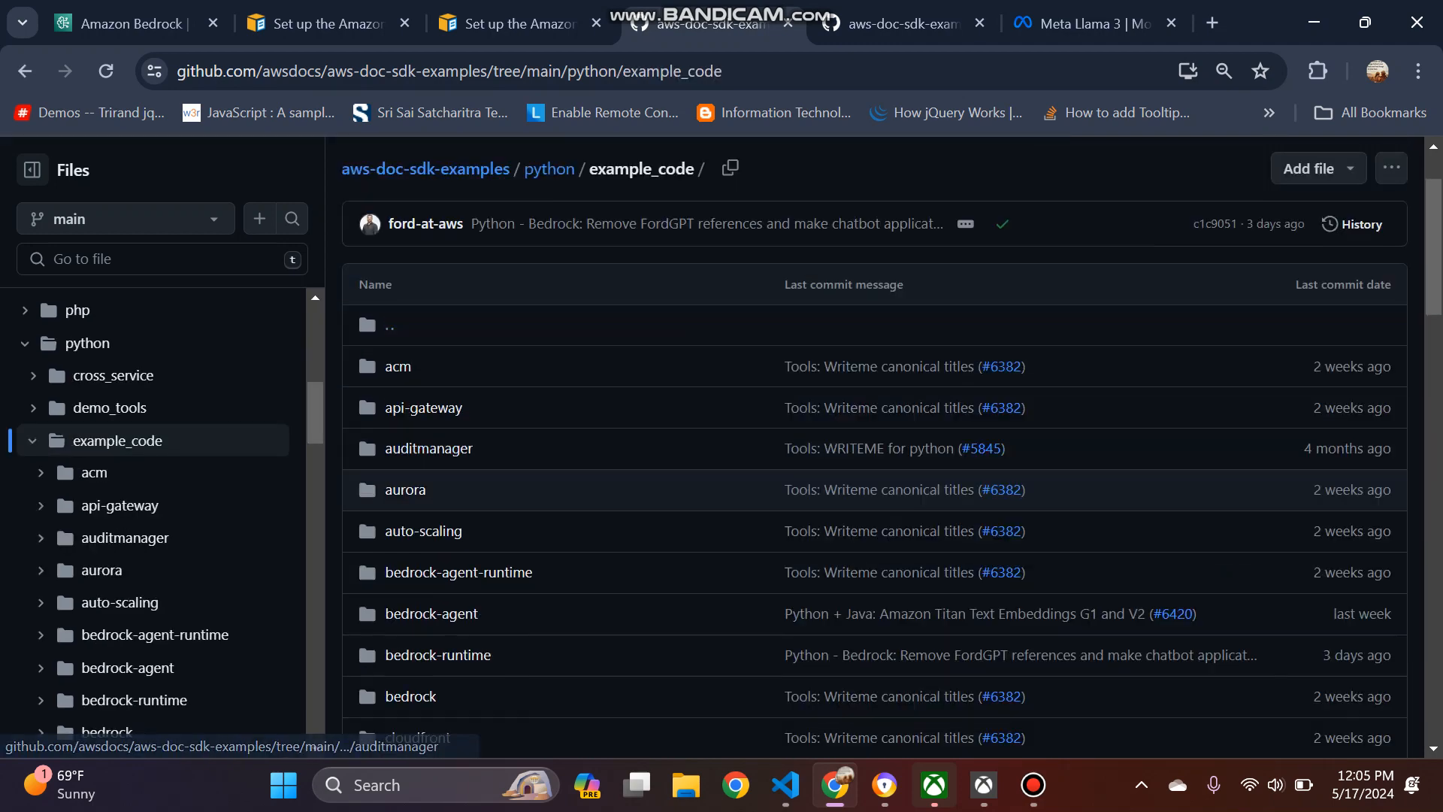
scroll(down, 3)
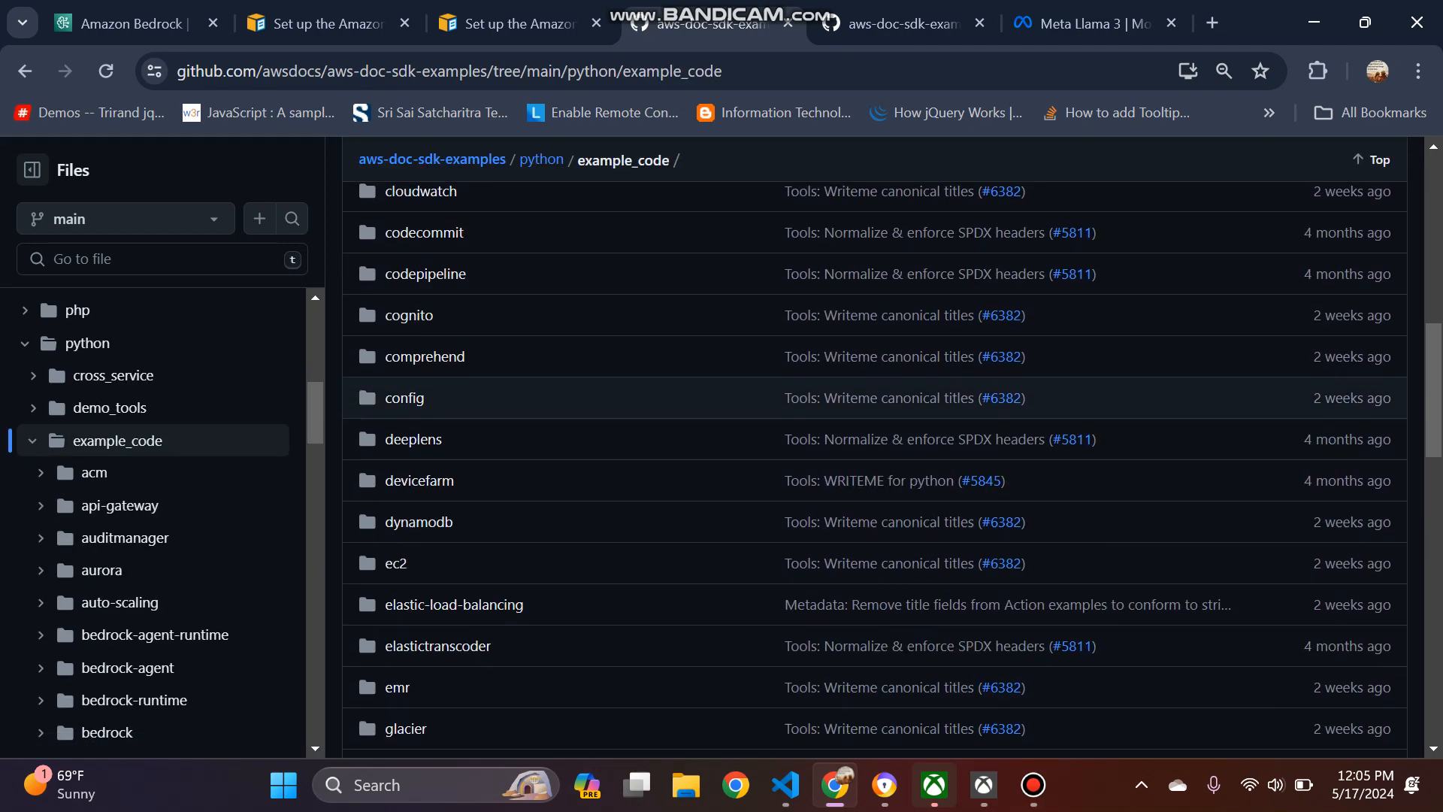
scroll(down, 3)
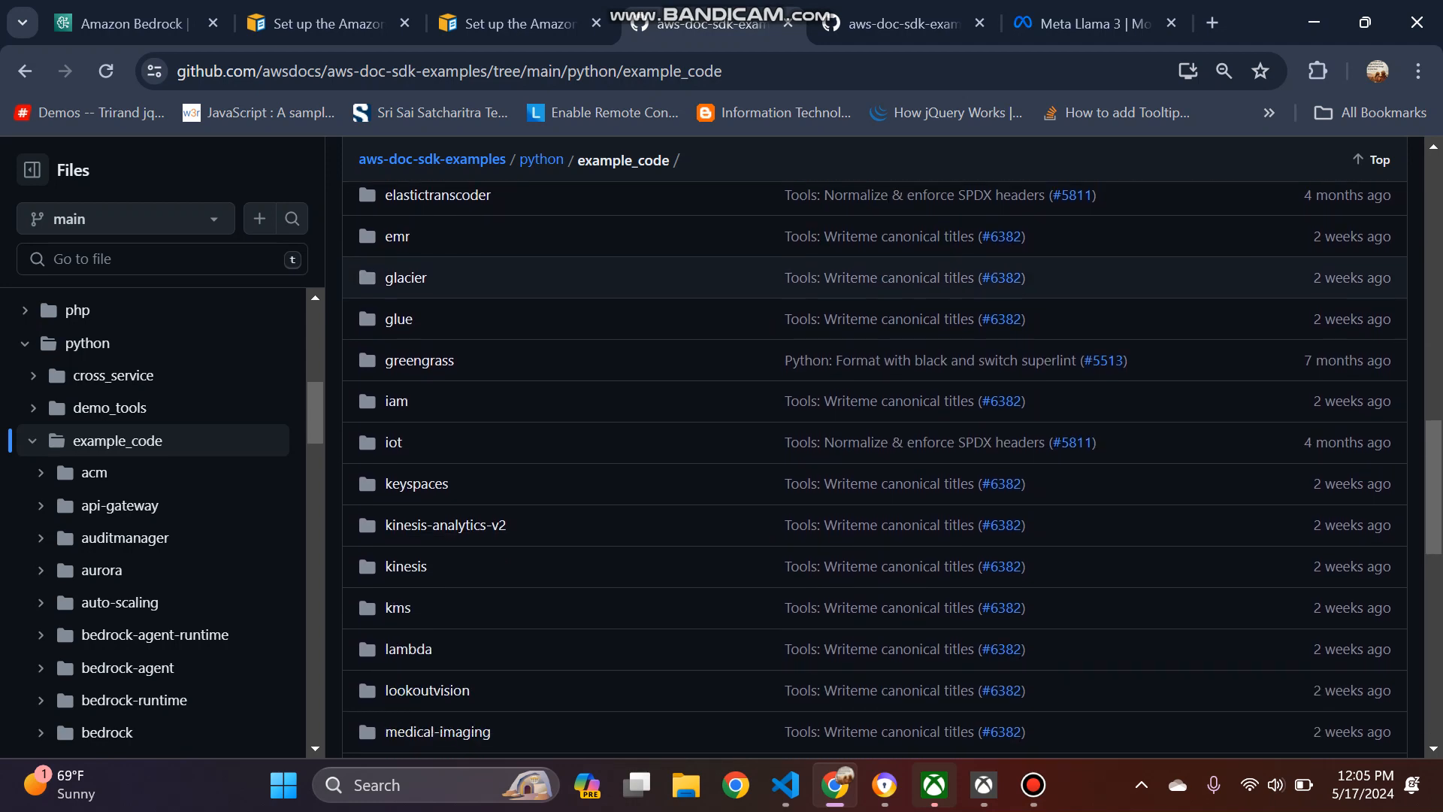
scroll(down, 3)
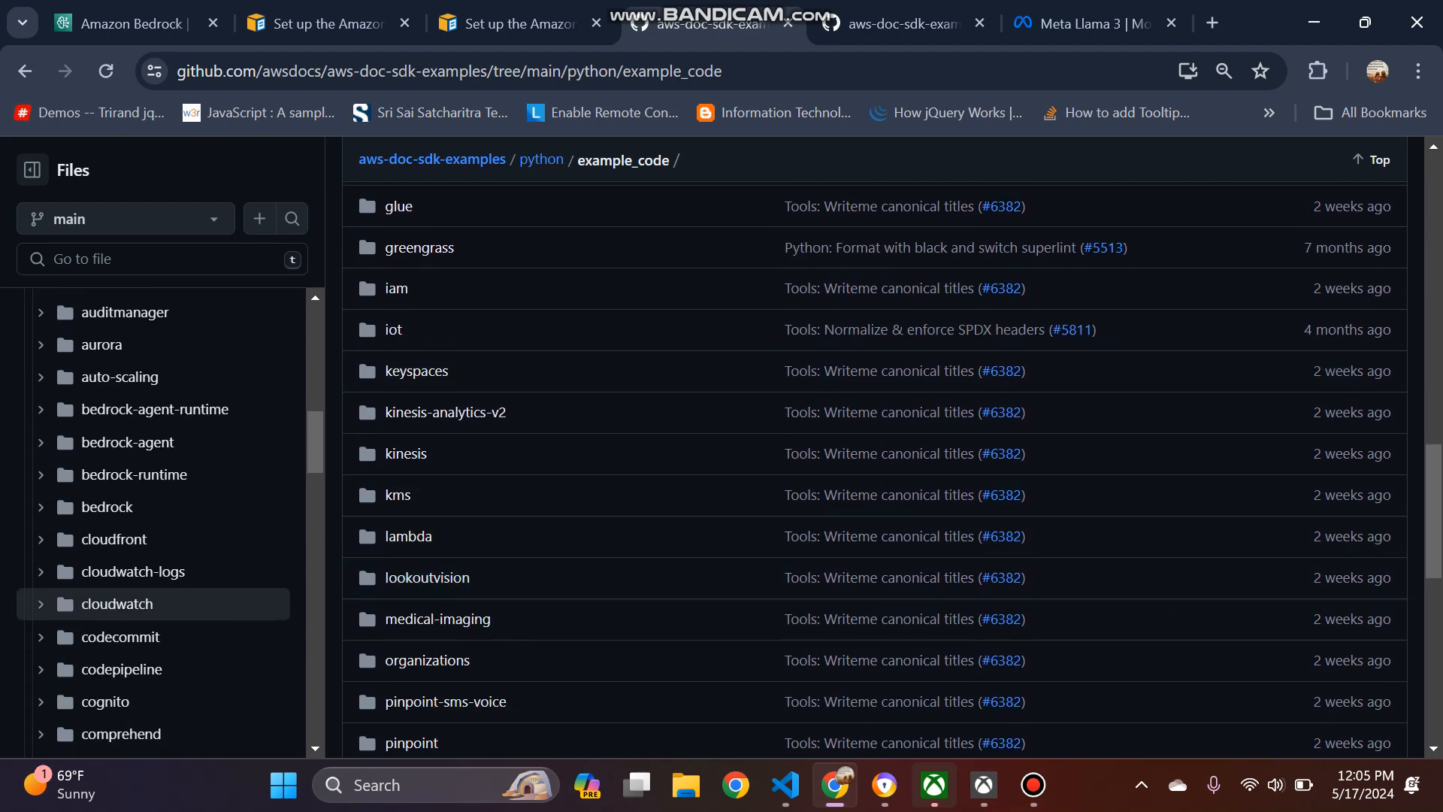
click(134, 474)
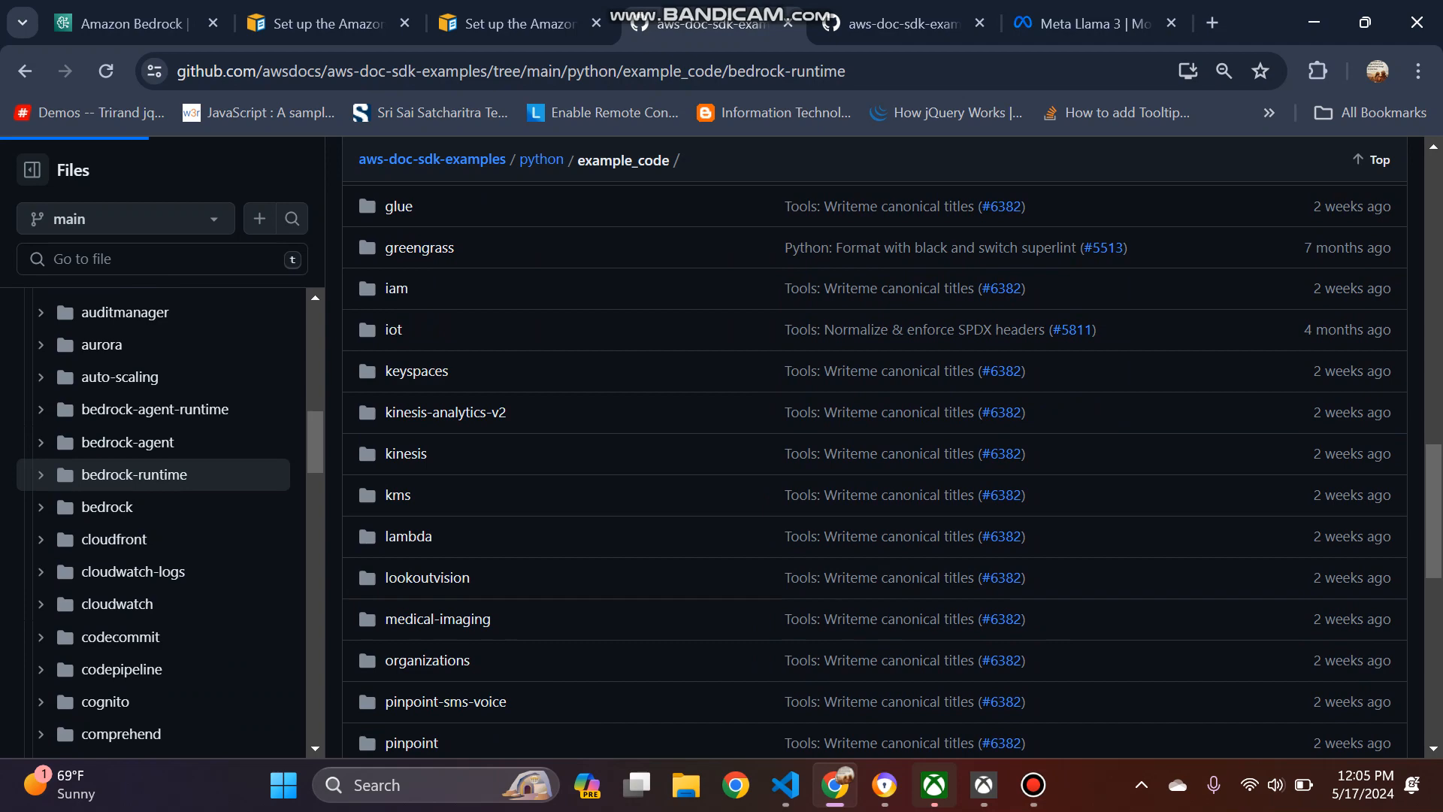
Step: Browse into models > meta > llama2 and open invoke_model_quickstart.py
click(132, 474)
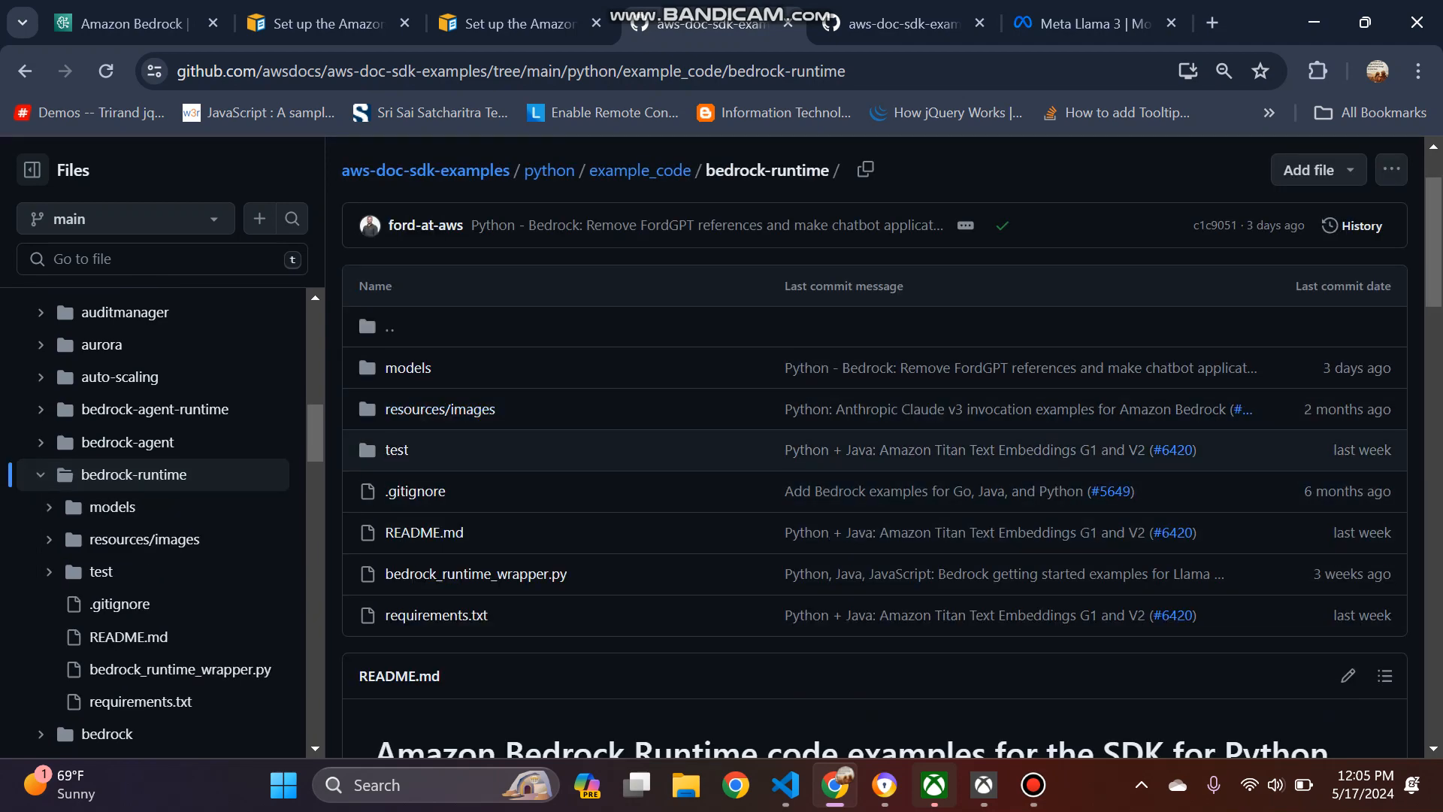
scroll(down, 3)
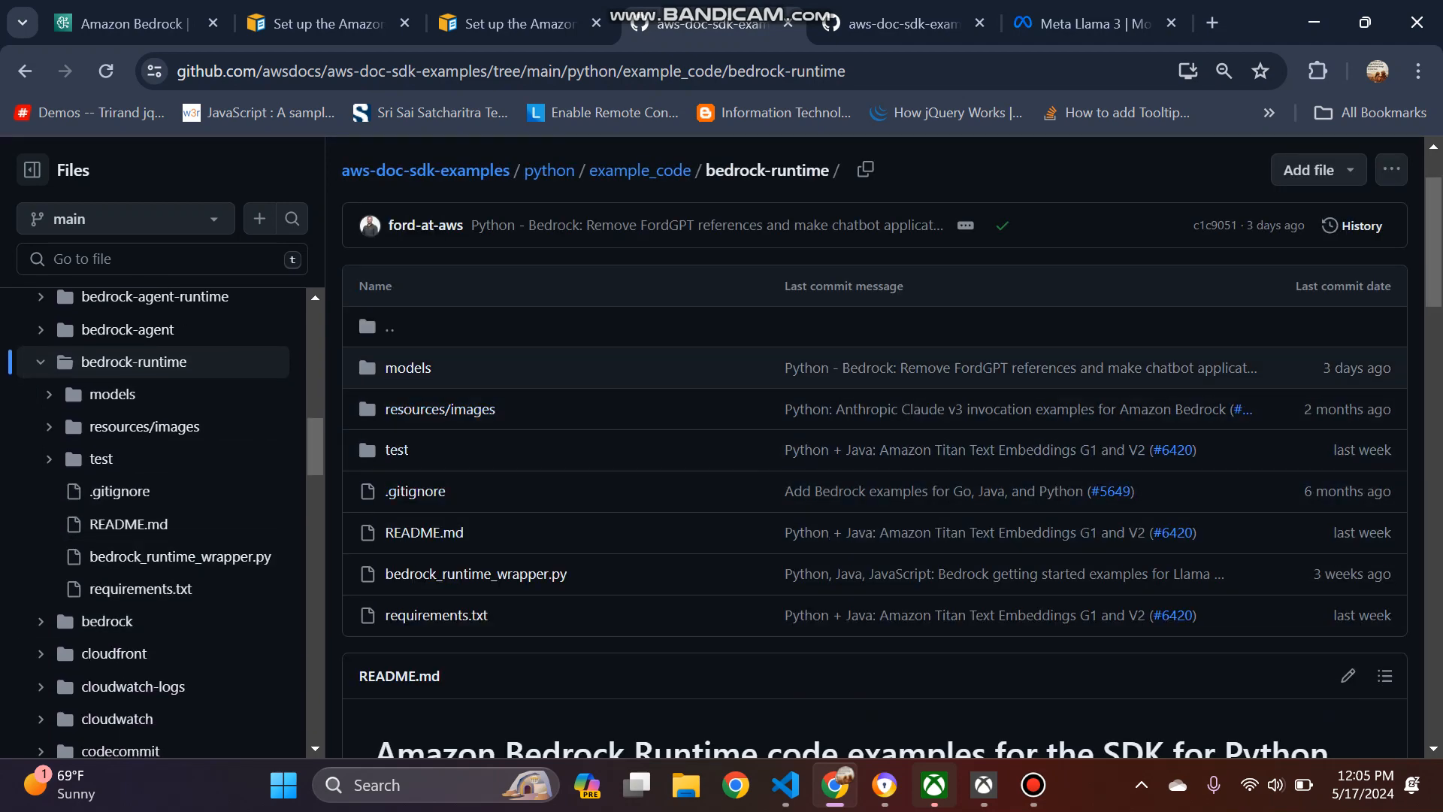
click(409, 367)
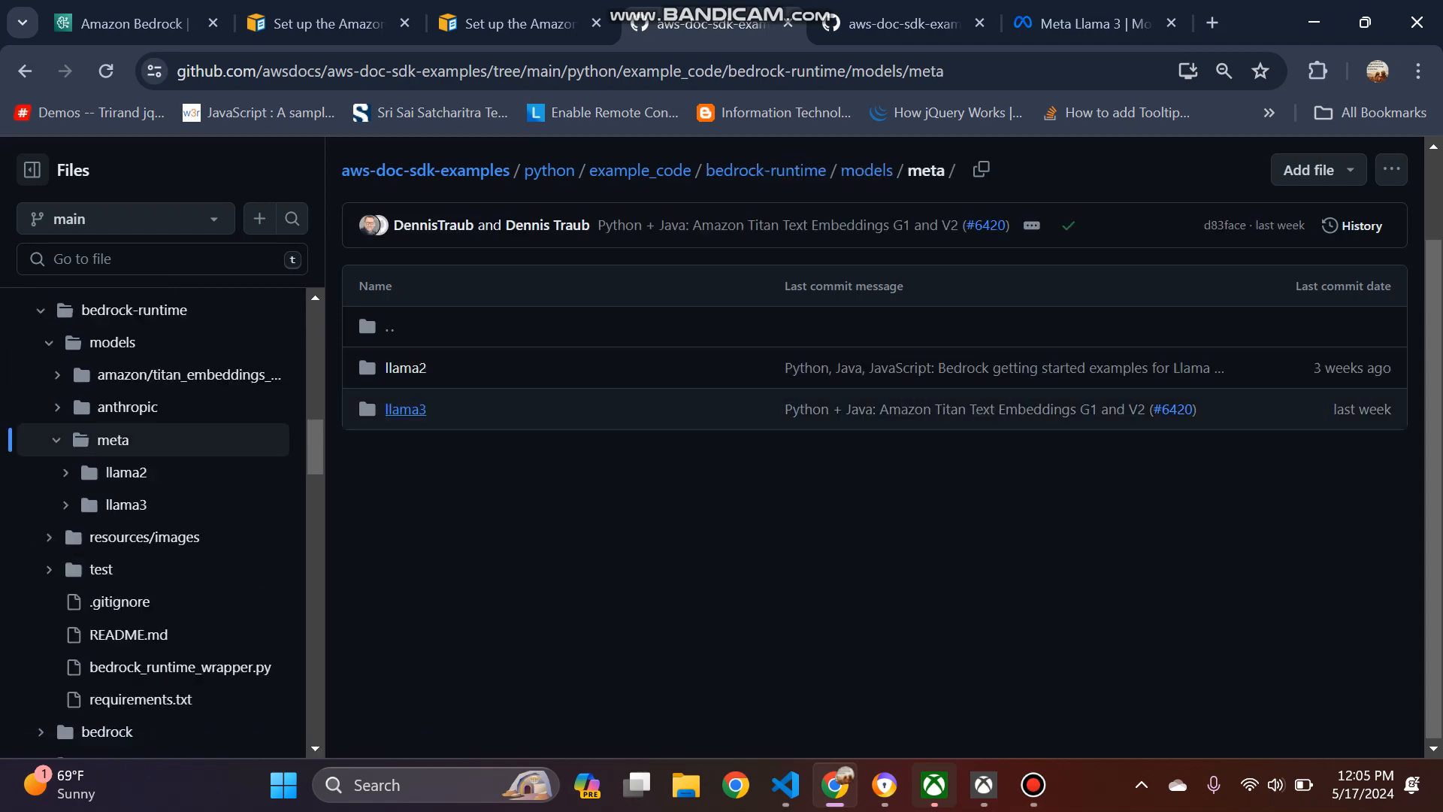
click(405, 368)
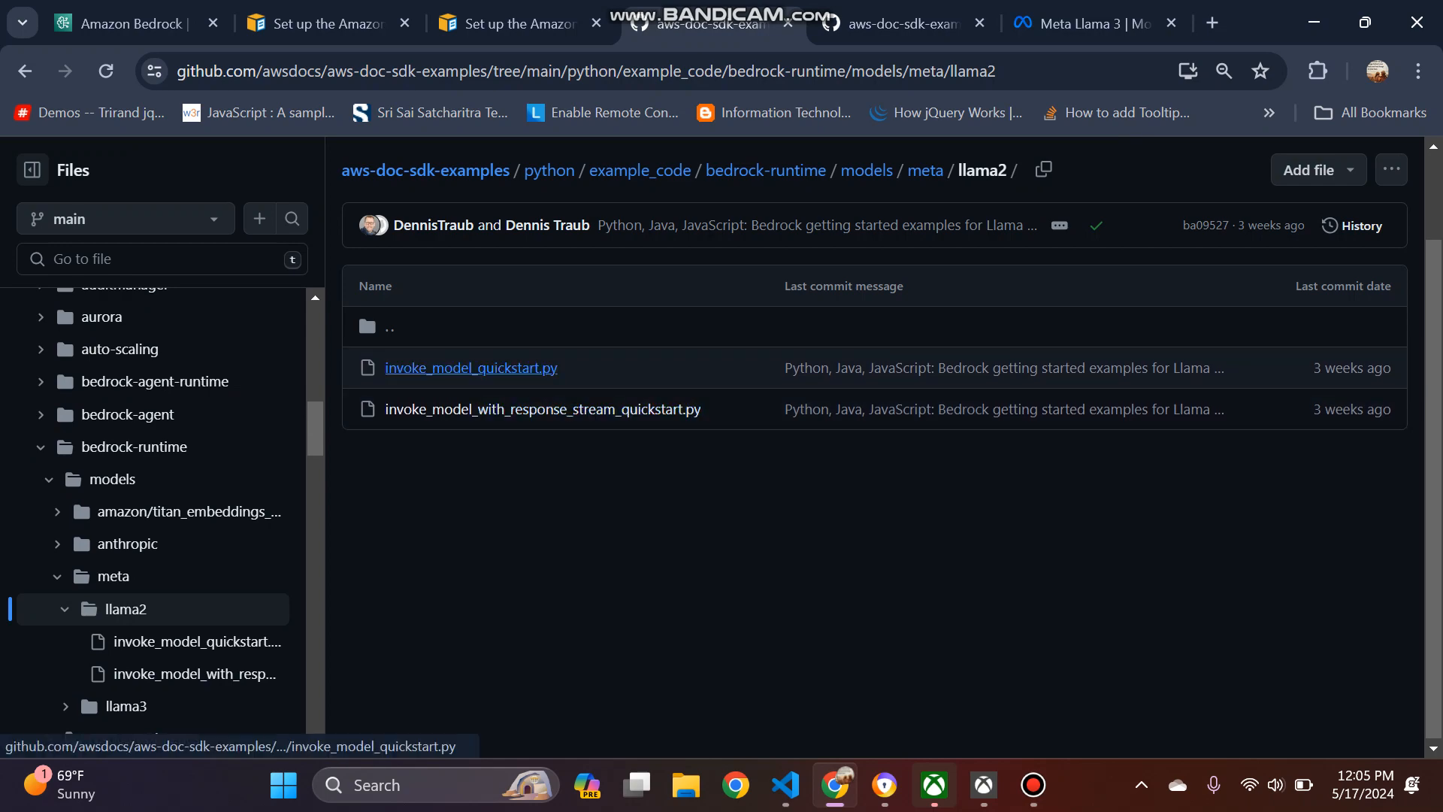
click(471, 368)
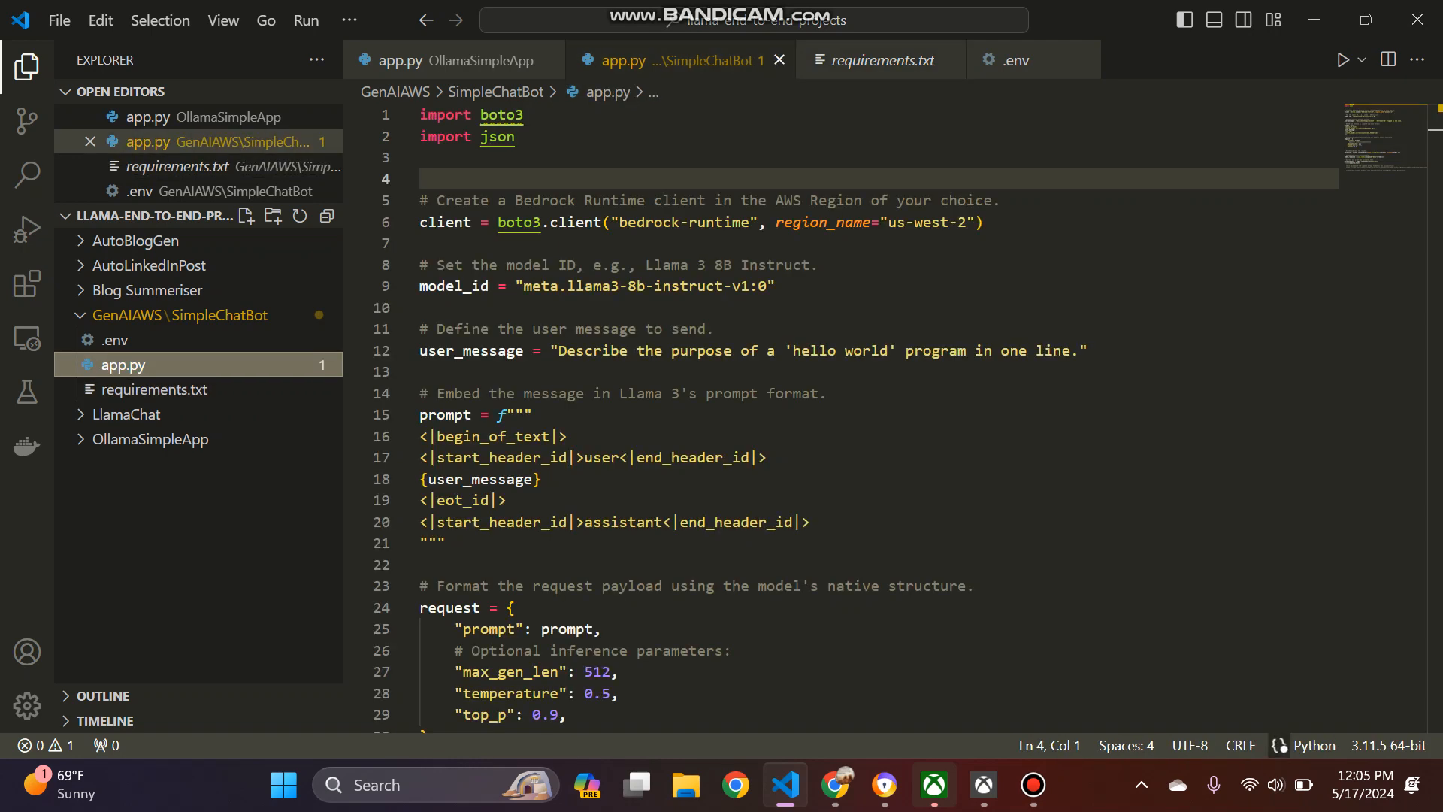
Step: Check the empty .env file, then add json on line 2 of requirements.txt
click(1013, 60)
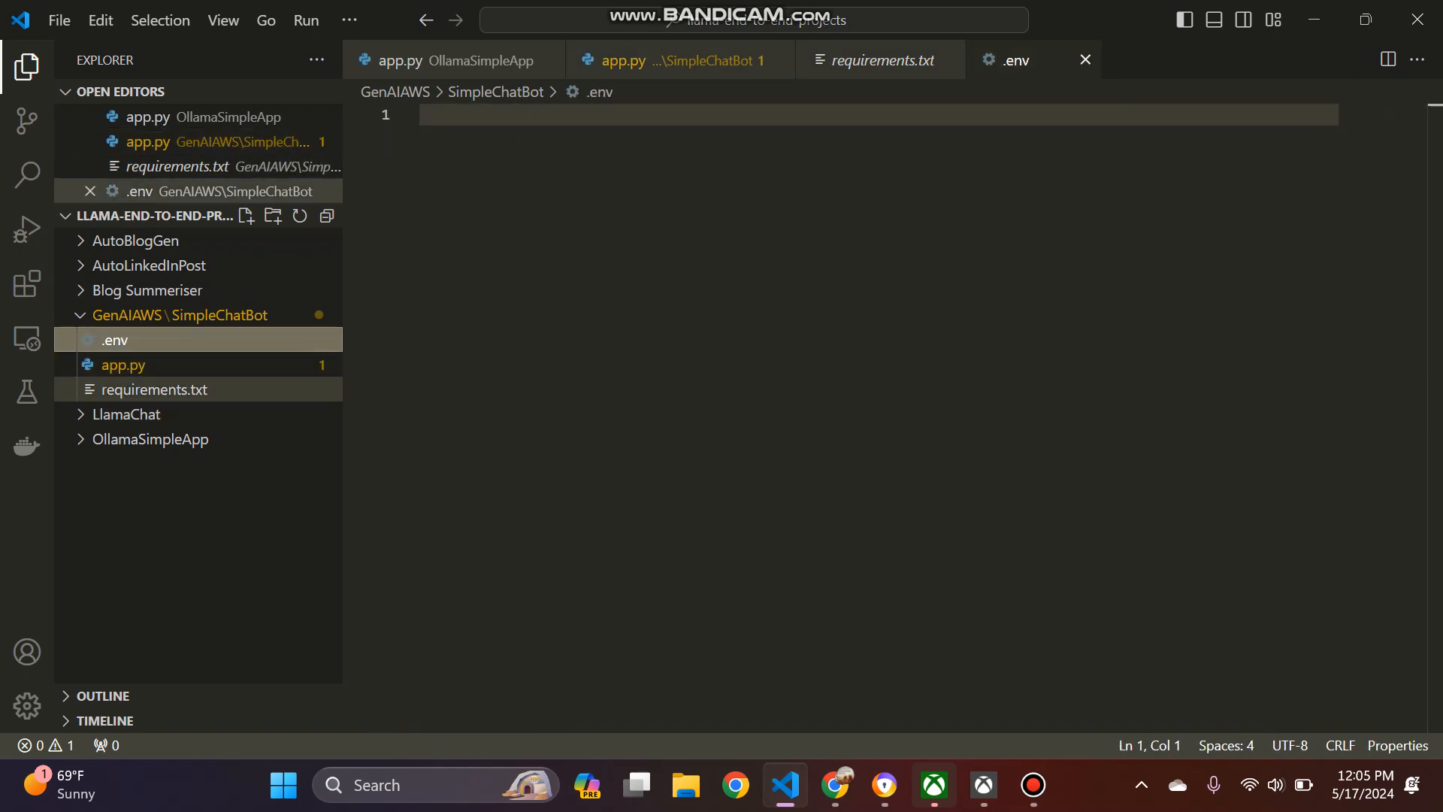
click(872, 60)
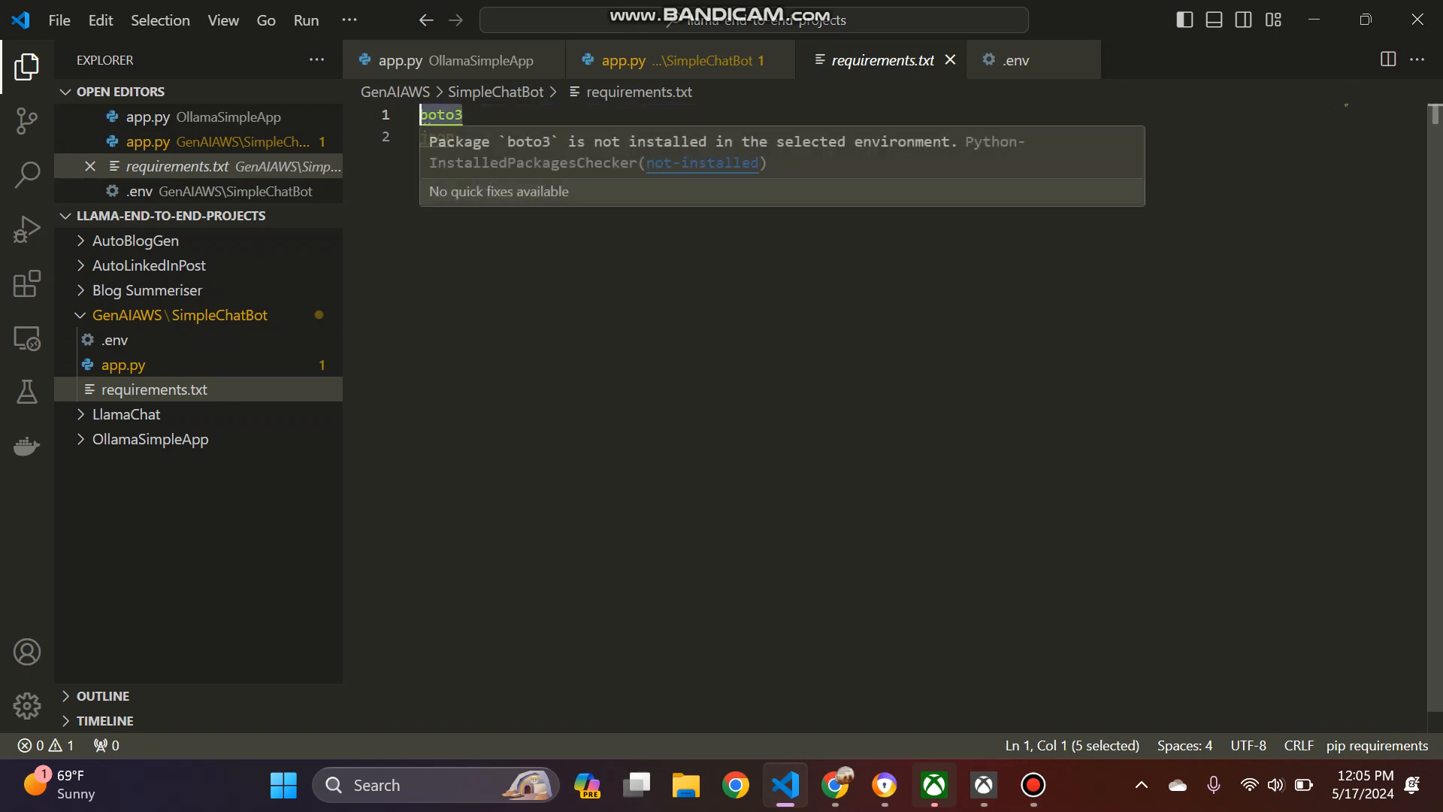
text(json)
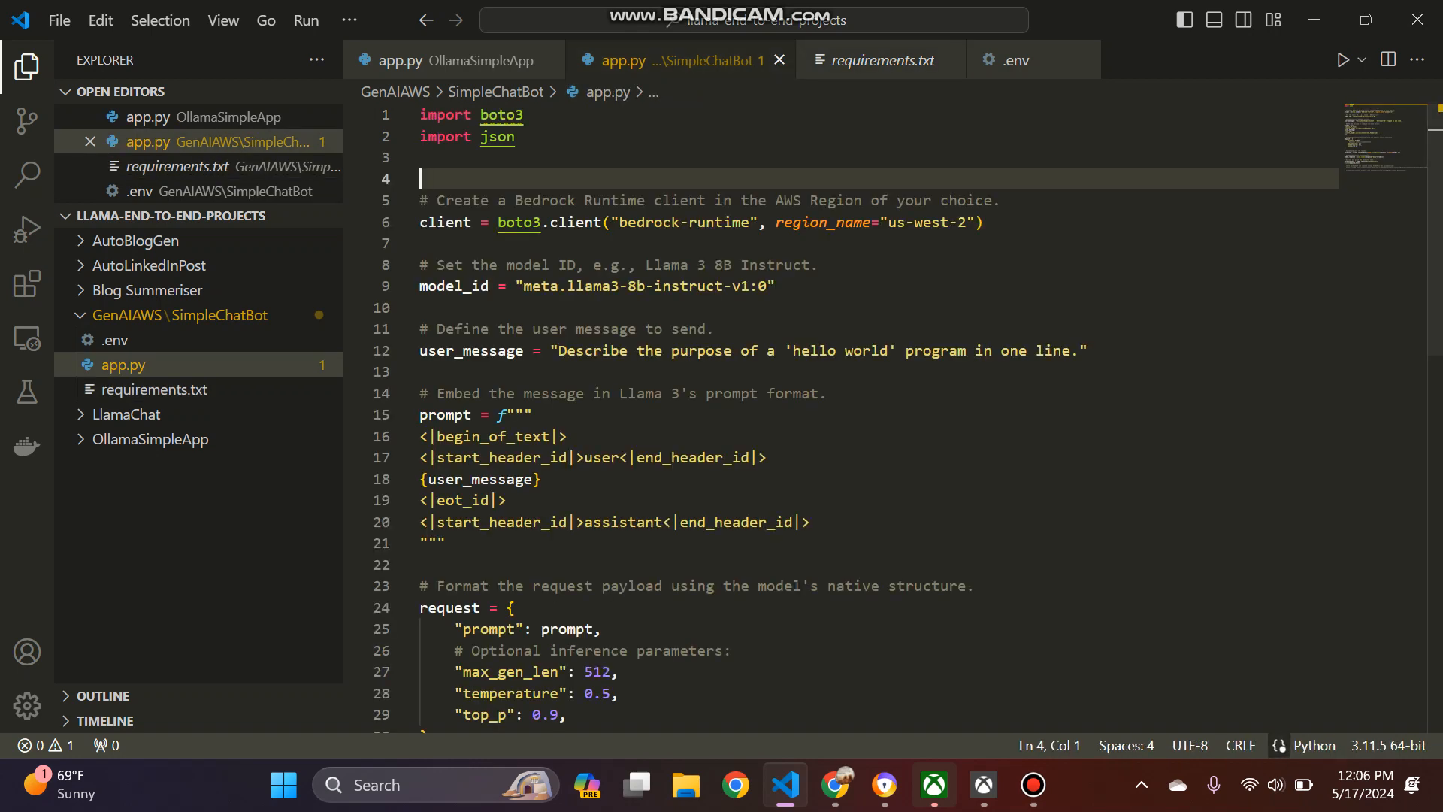
click(878, 60)
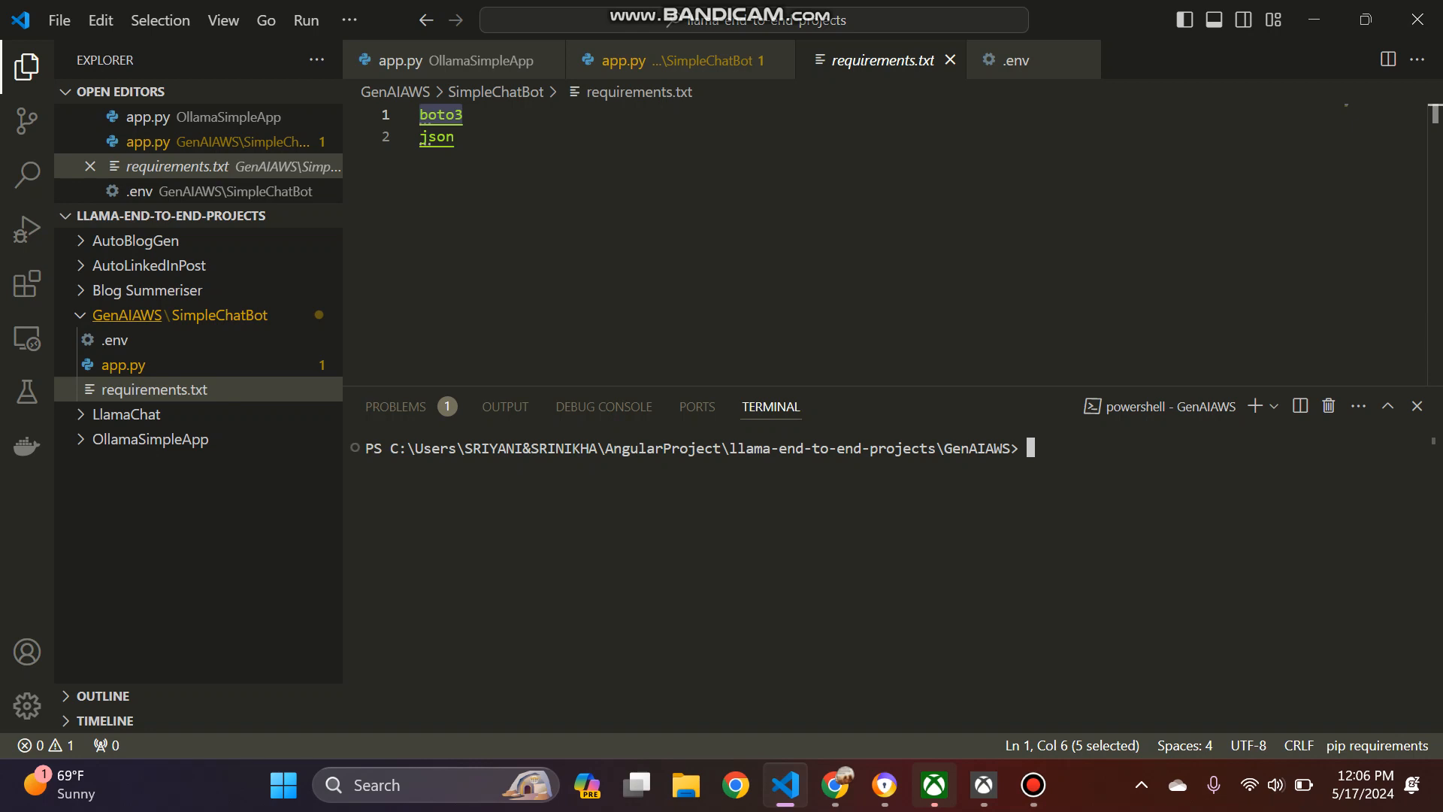
Step: Open a PowerShell terminal in the GenAIAWS folder, then search Start for notepad
text(pip)
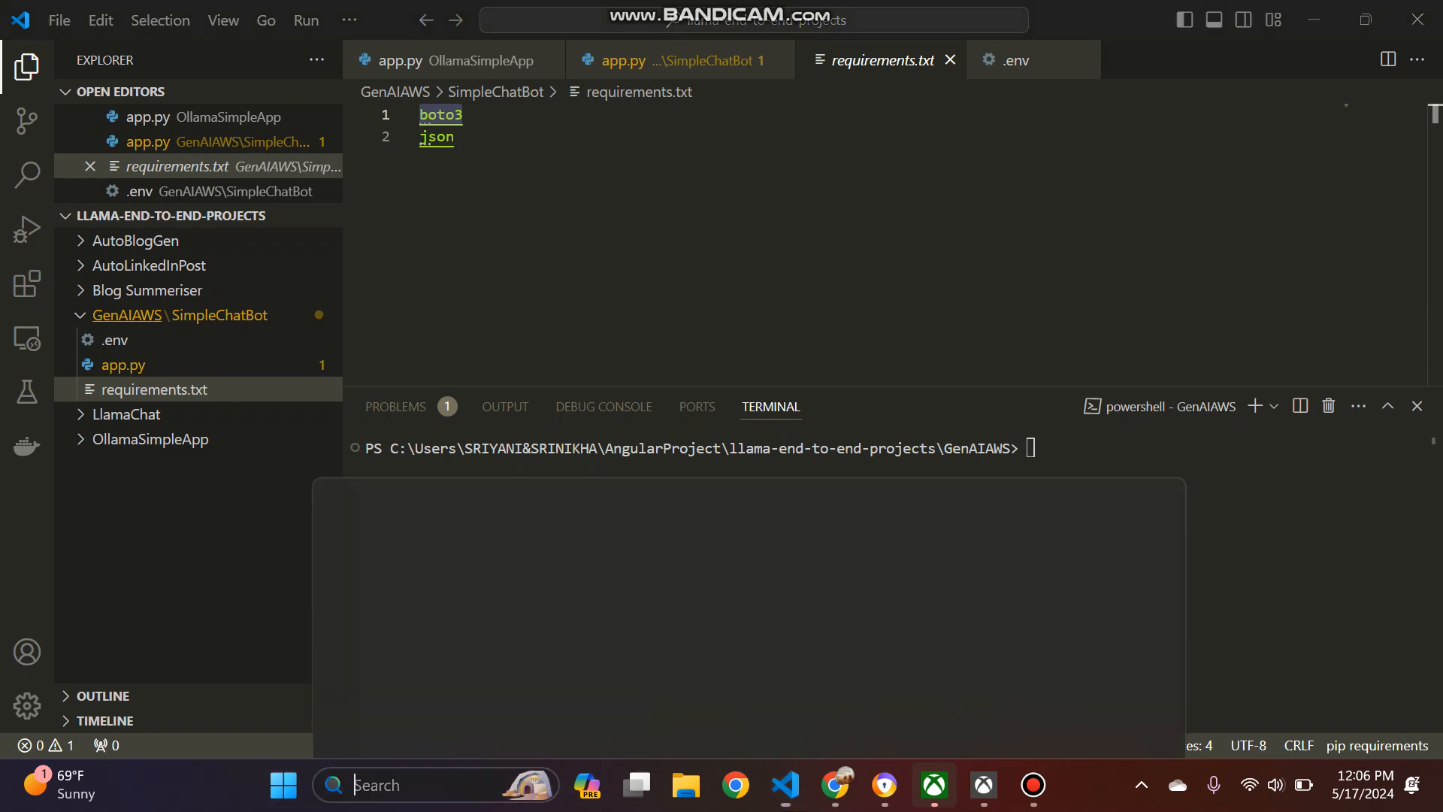
text(notepad)
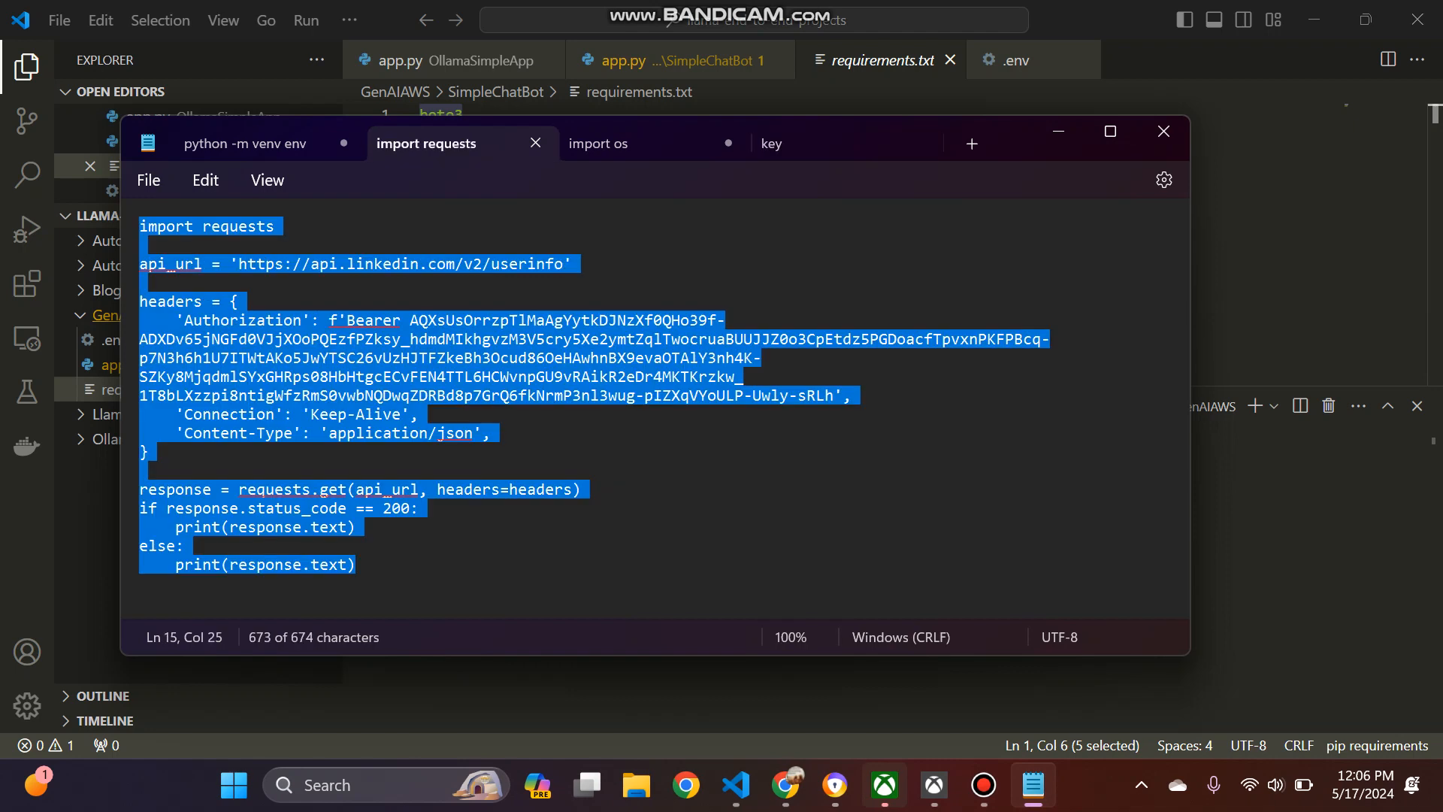
Step: Switch to the 'python -m venv env' notes tab and maximize the Notepad window
click(246, 143)
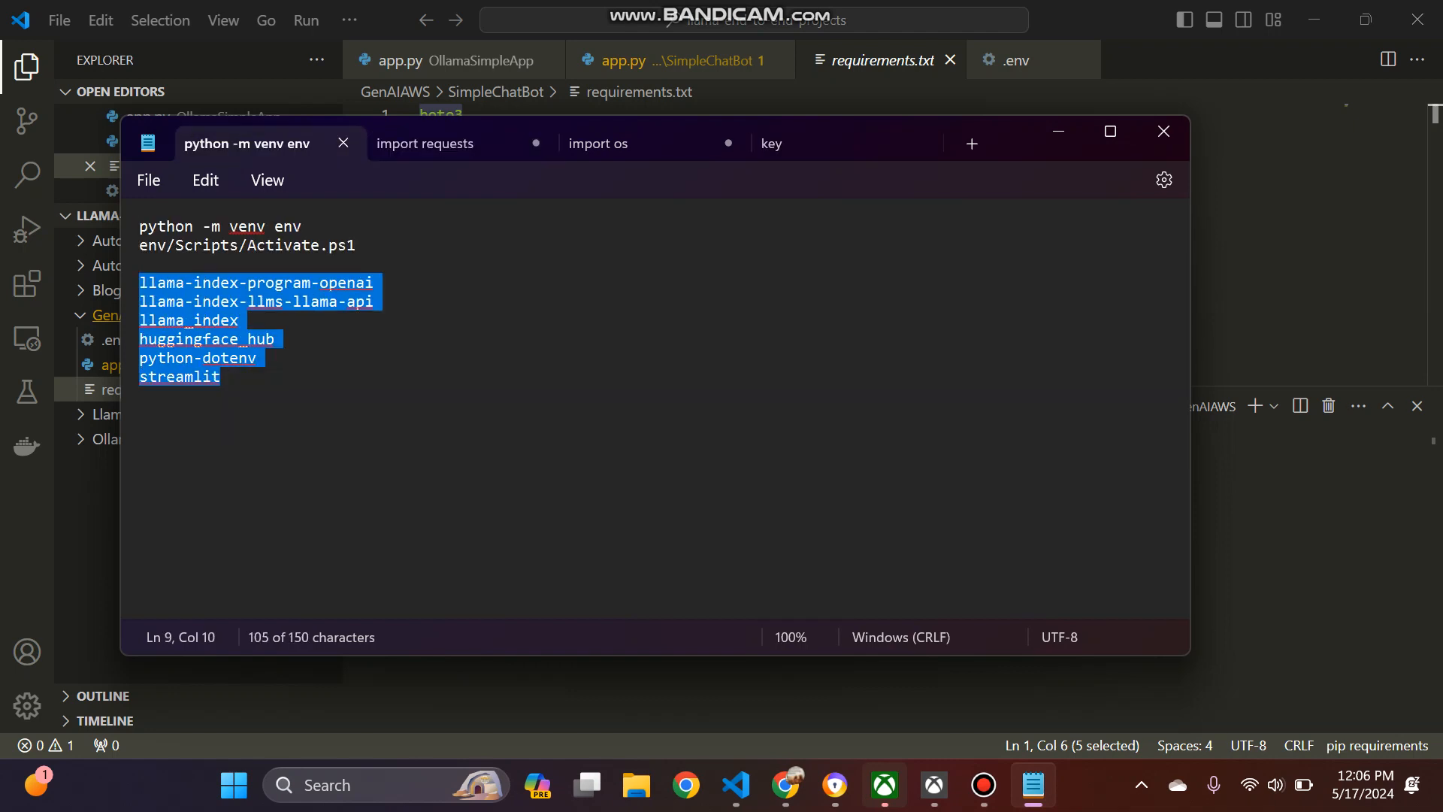
click(1108, 130)
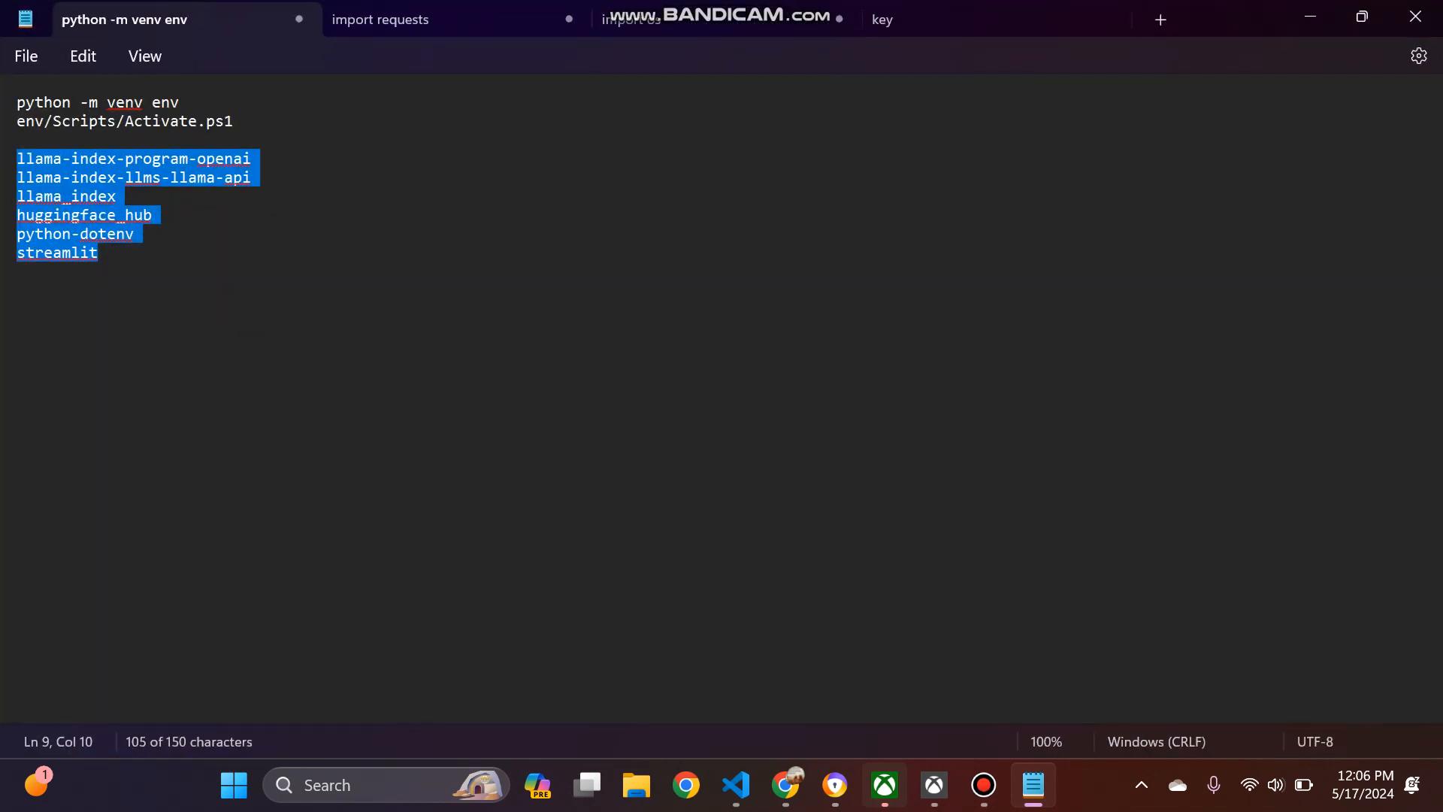